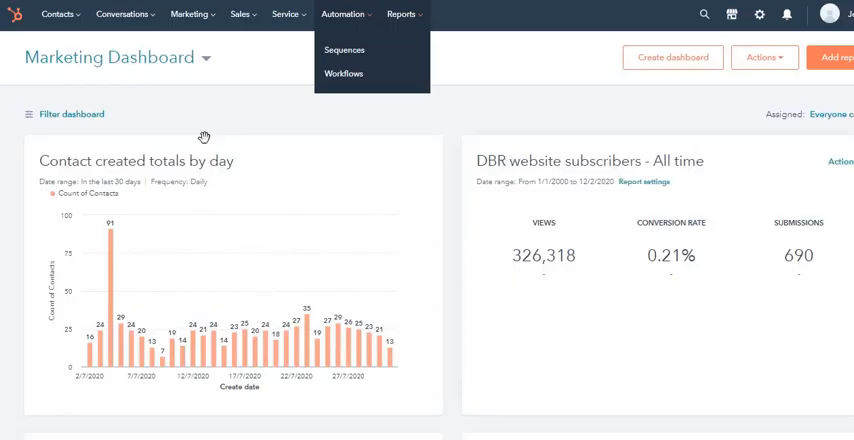
Step: Go to the Workflows list through the Automation menu in the top navigation
click(344, 14)
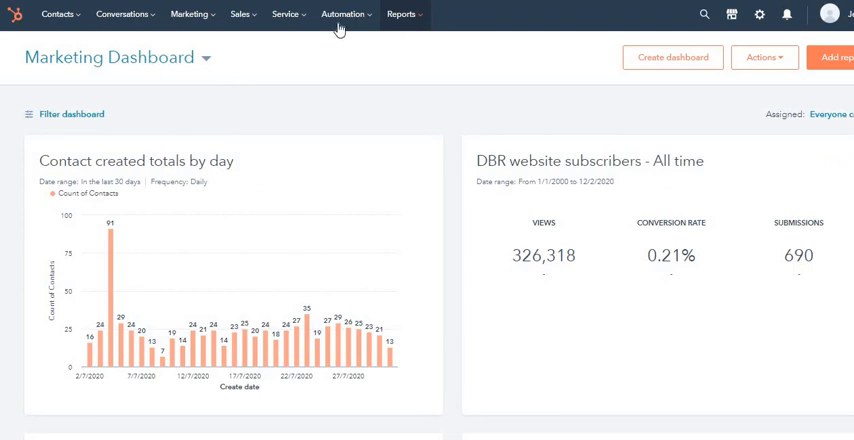
click(345, 14)
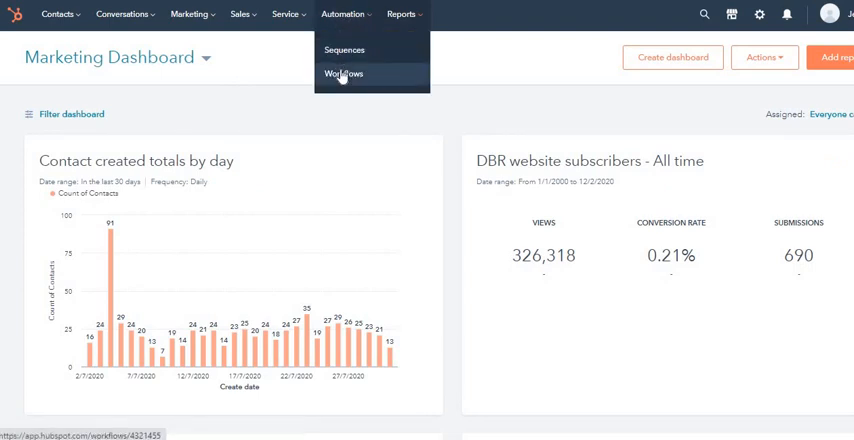
click(343, 73)
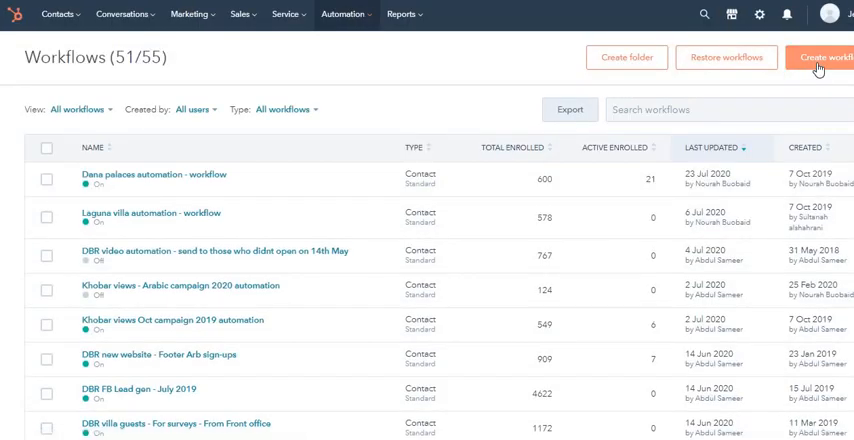
Step: Begin a new workflow, preview the Templates tab, then choose Start from scratch, Contact-based
click(820, 57)
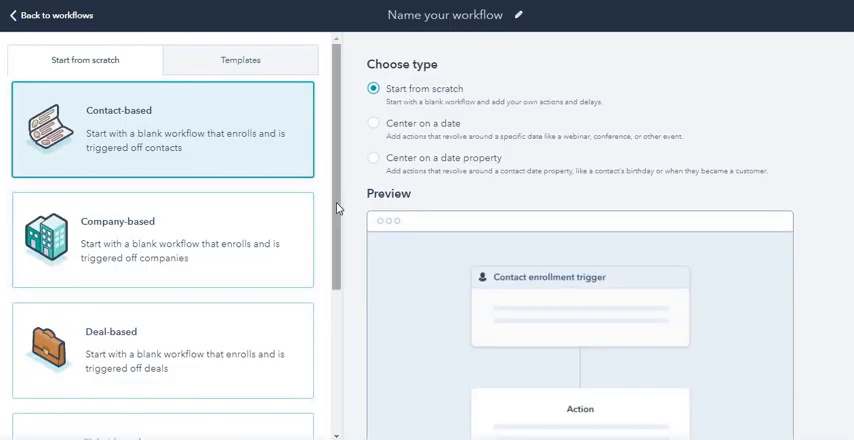
scroll(down, 3)
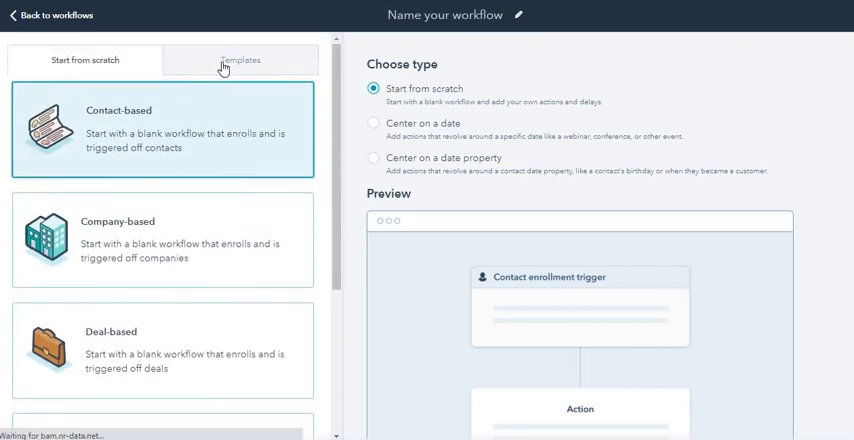
click(240, 60)
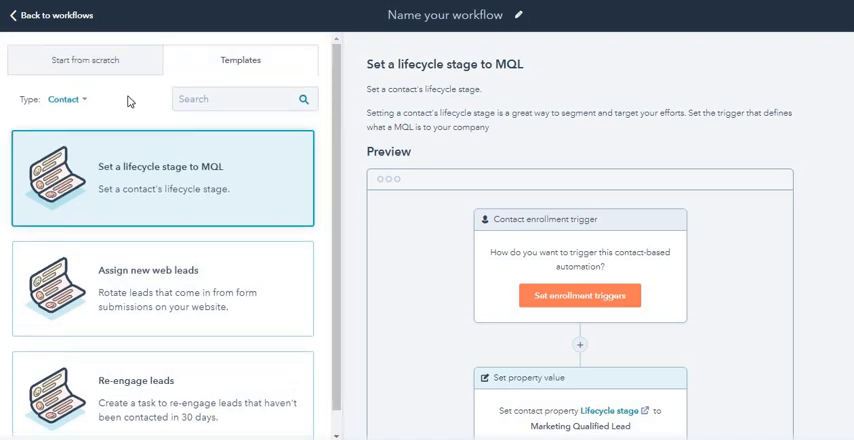
click(85, 60)
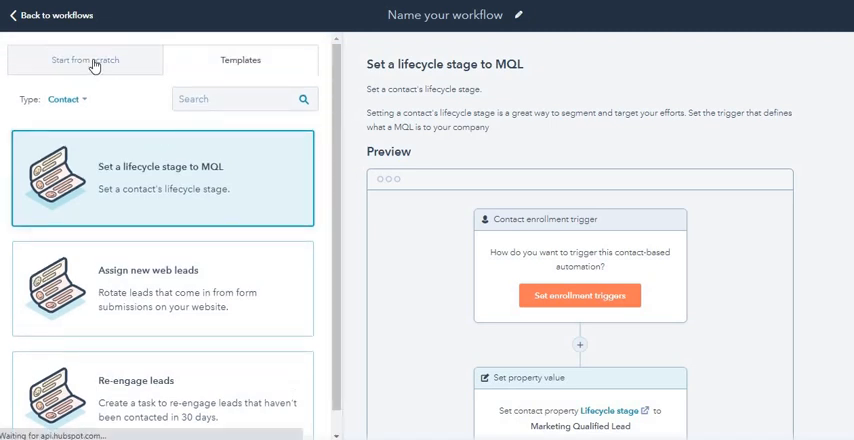
click(85, 59)
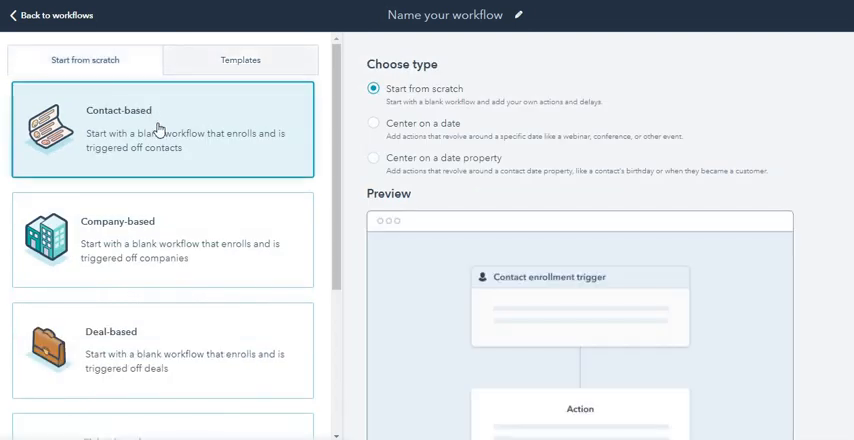
mouse_move(420, 166)
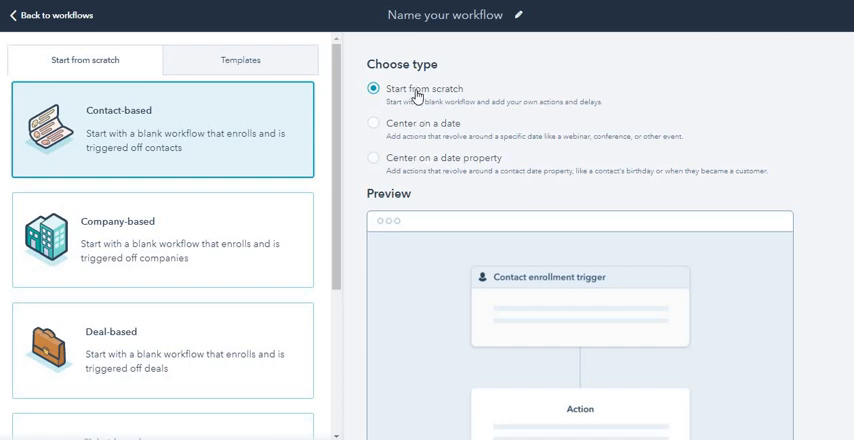
Step: Center the contact workflow on a date property and choose Date of Birth
click(373, 123)
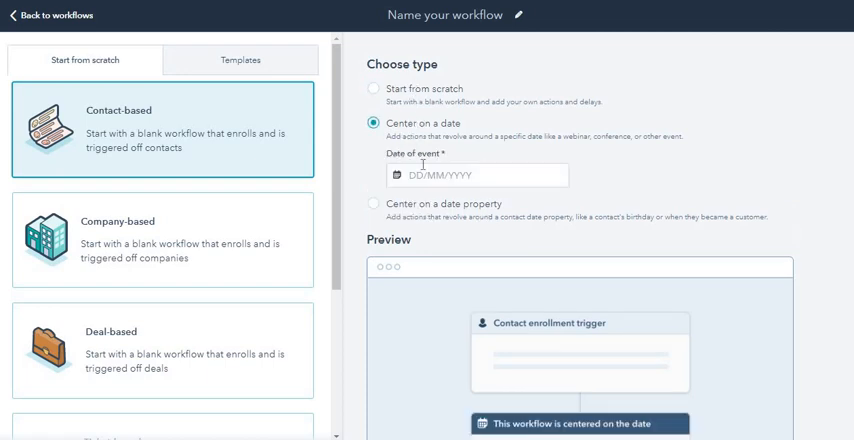
click(477, 175)
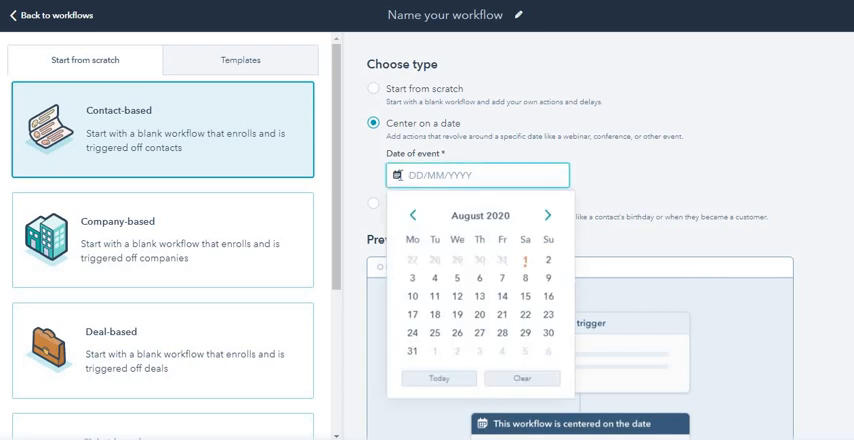
click(477, 175)
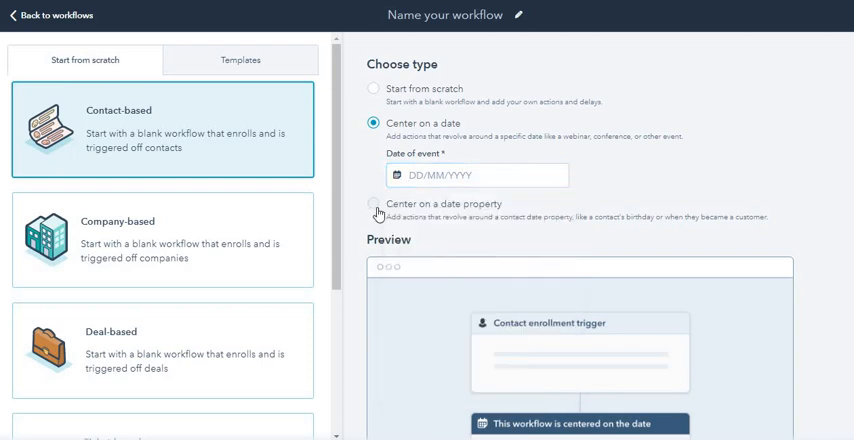
click(374, 158)
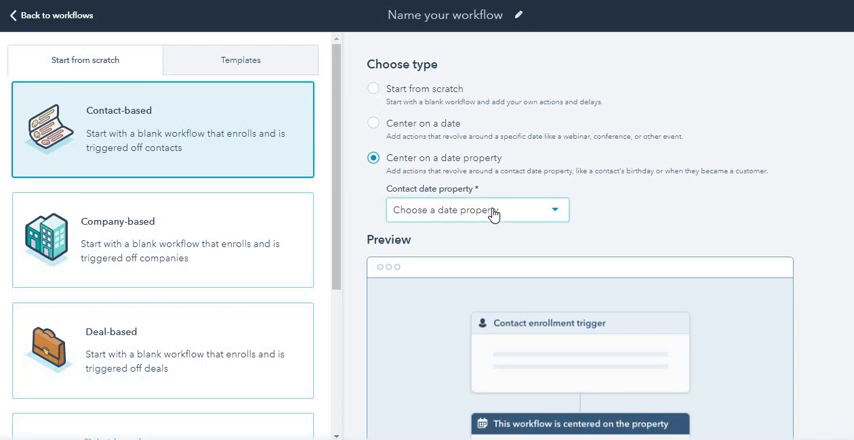
click(477, 210)
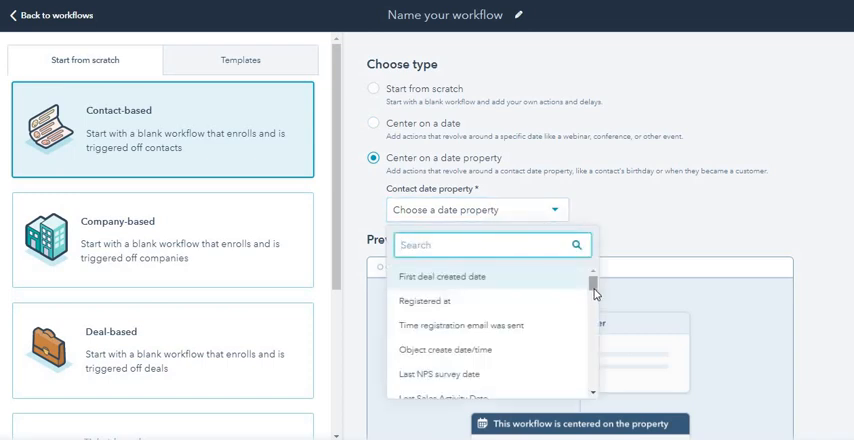
scroll(down, 3)
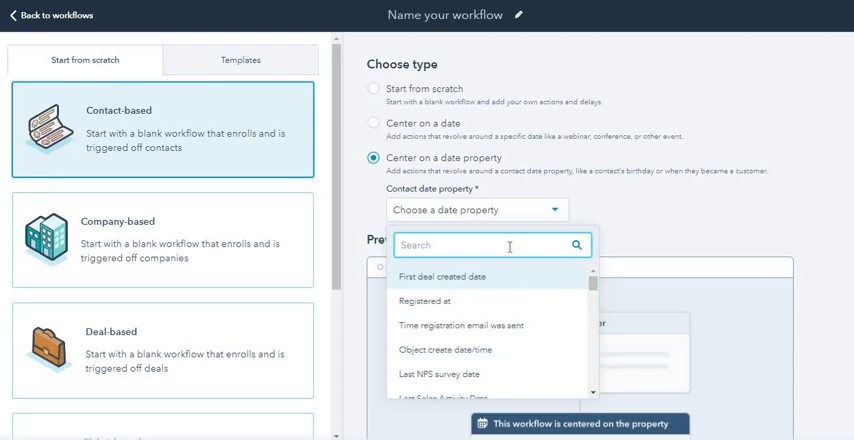
text(date of)
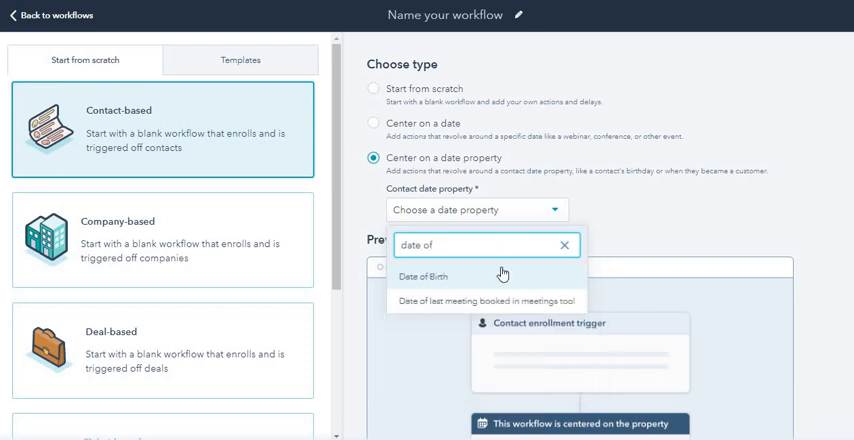
click(426, 276)
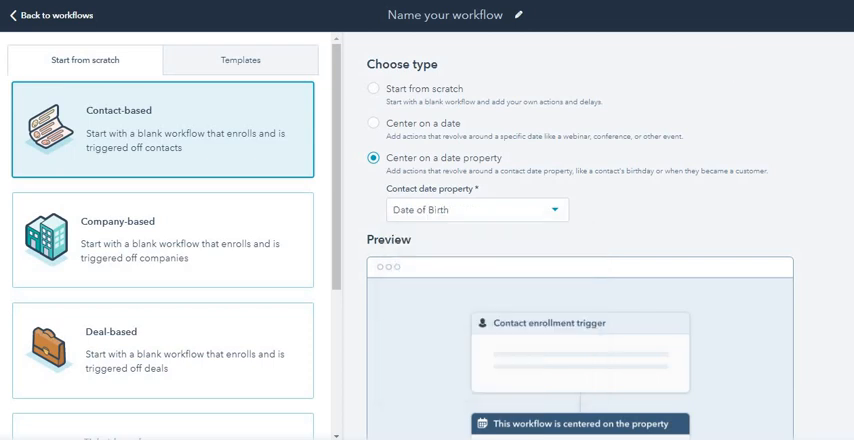
Step: Name the workflow 'Employee email - Birthday'
click(456, 15)
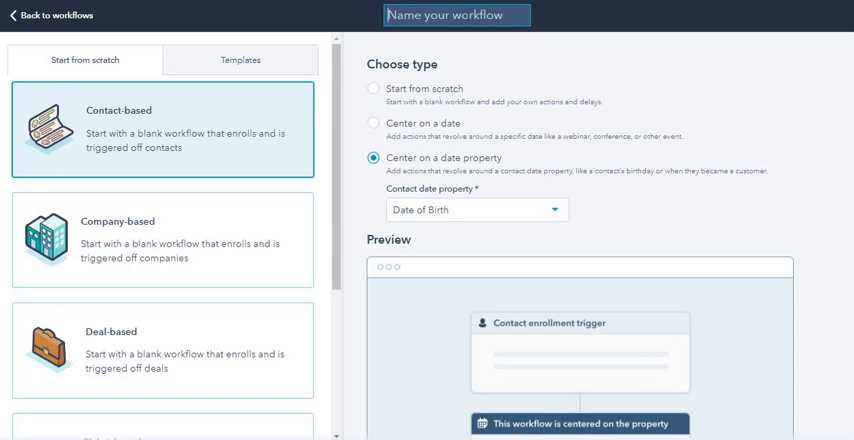
text(Internal)
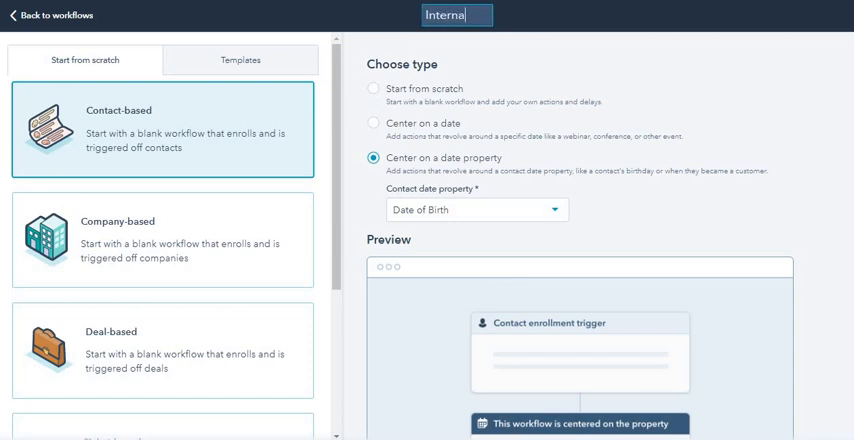
text(Employee email - Birthday)
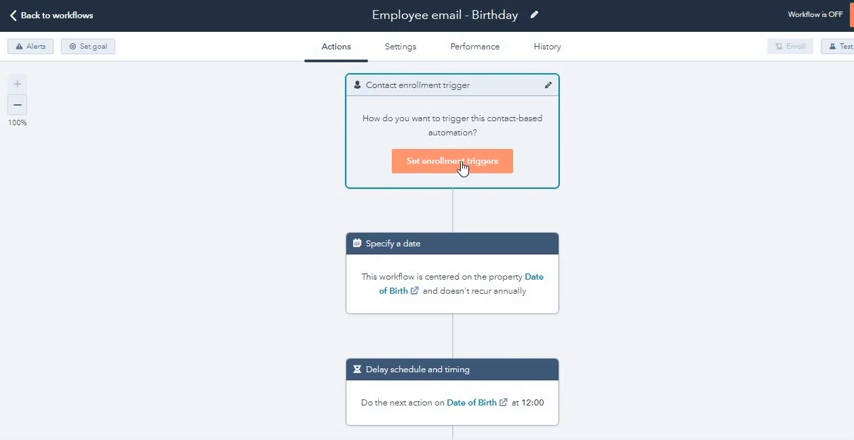
Step: Open enrollment triggers and search contact properties for Date of Birth
click(451, 160)
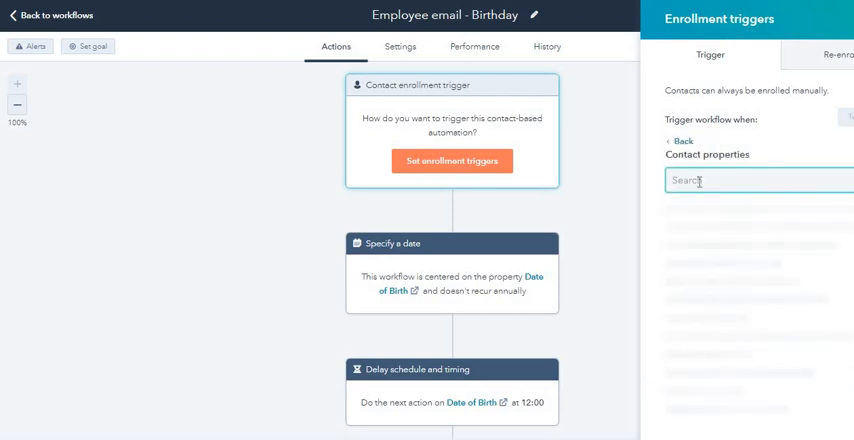
text(da)
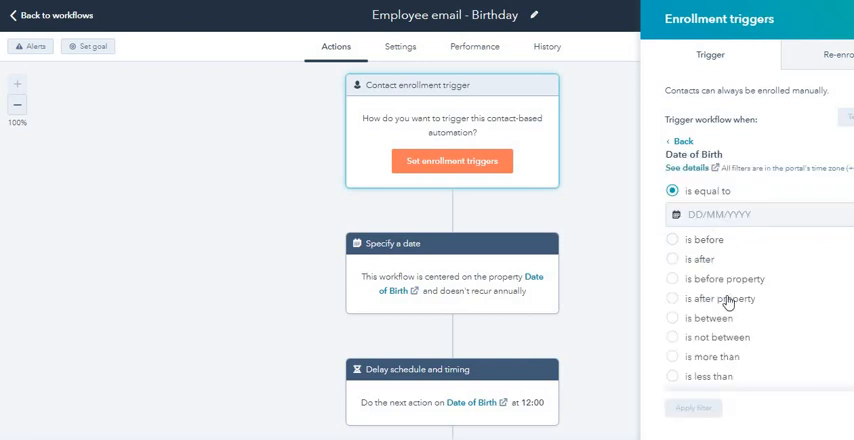
mouse_move(701, 332)
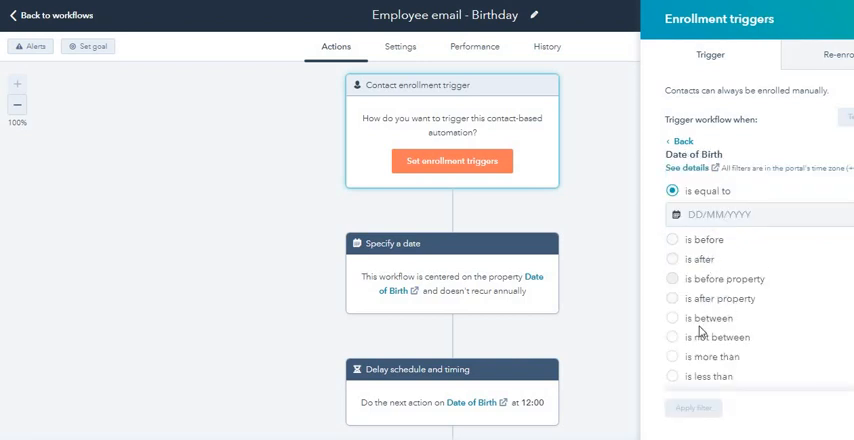
scroll(down, 3)
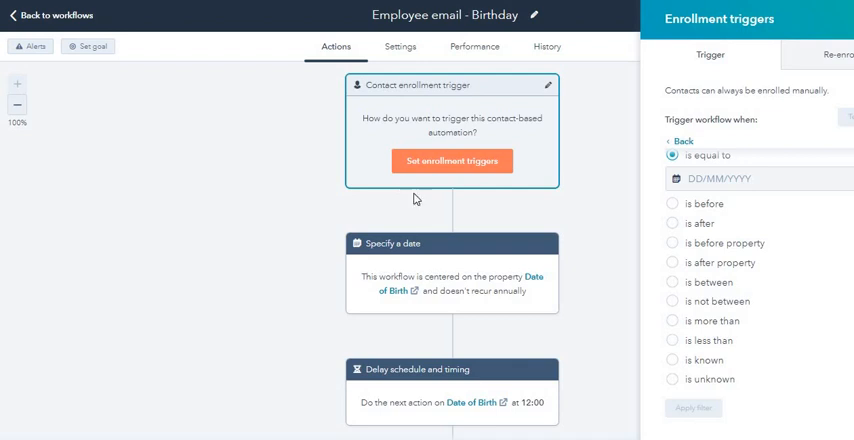
mouse_move(466, 291)
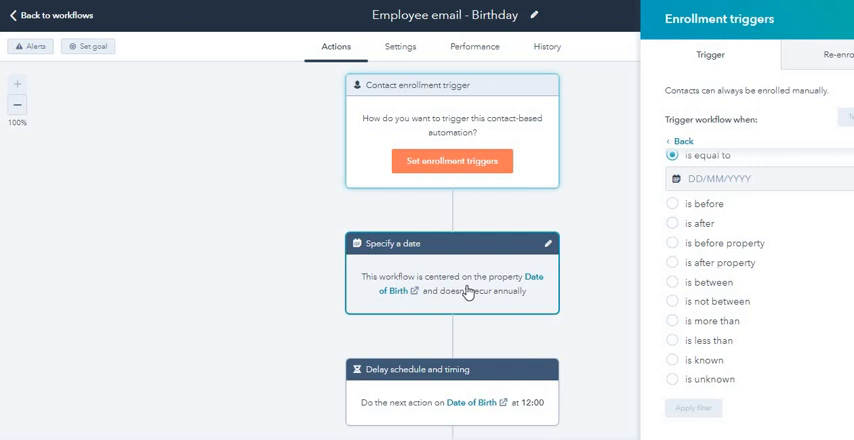
mouse_move(743, 211)
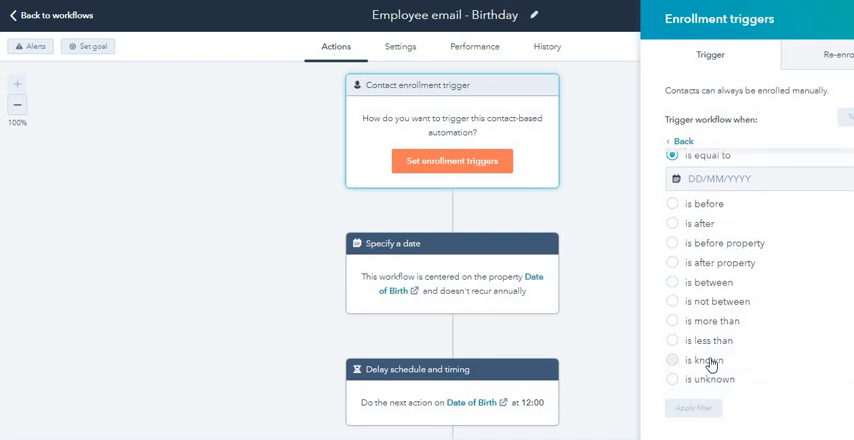
Step: Enroll contacts when Date of Birth is known AND in the 24–31 Mar 2019 guest list; save
click(672, 360)
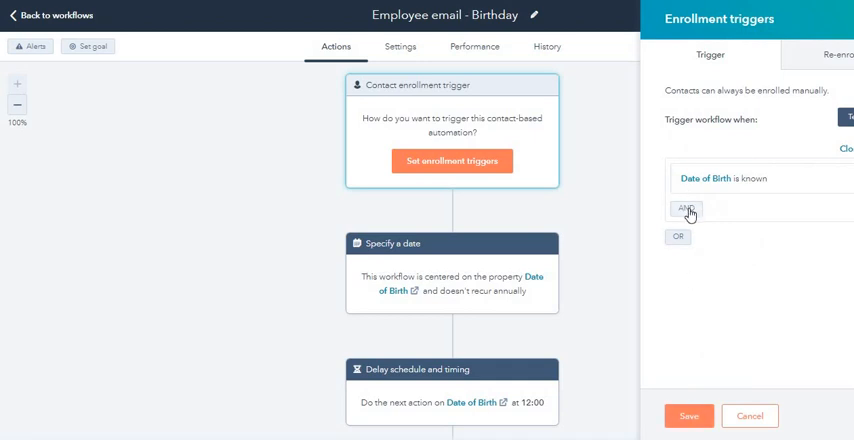
click(686, 208)
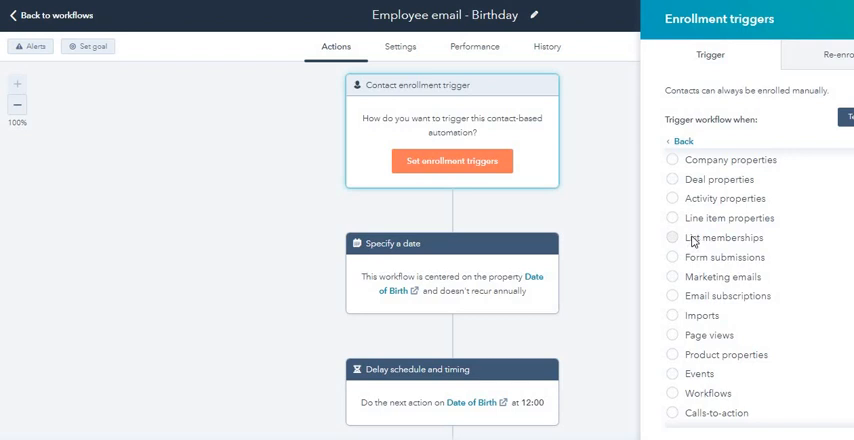
click(724, 237)
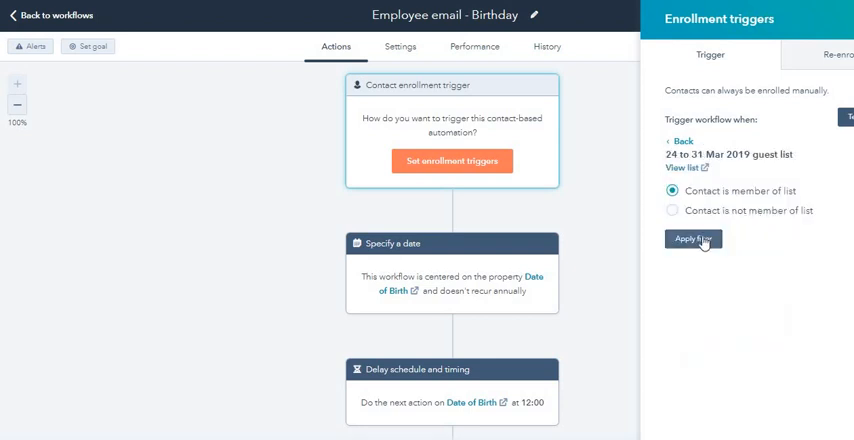
click(693, 238)
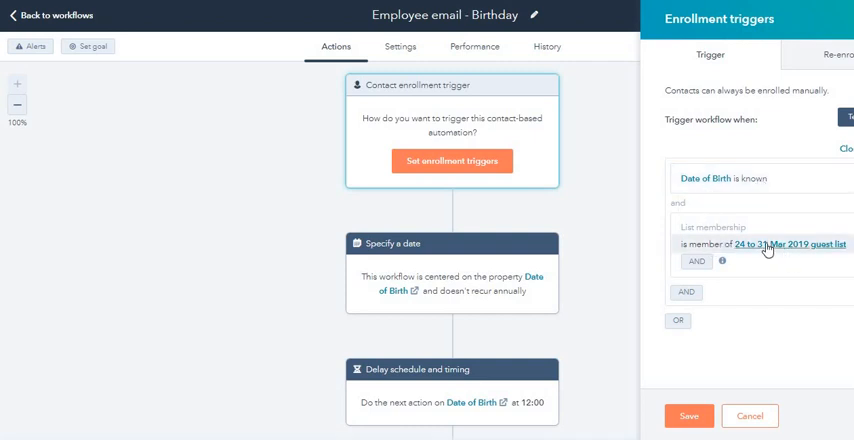
click(688, 415)
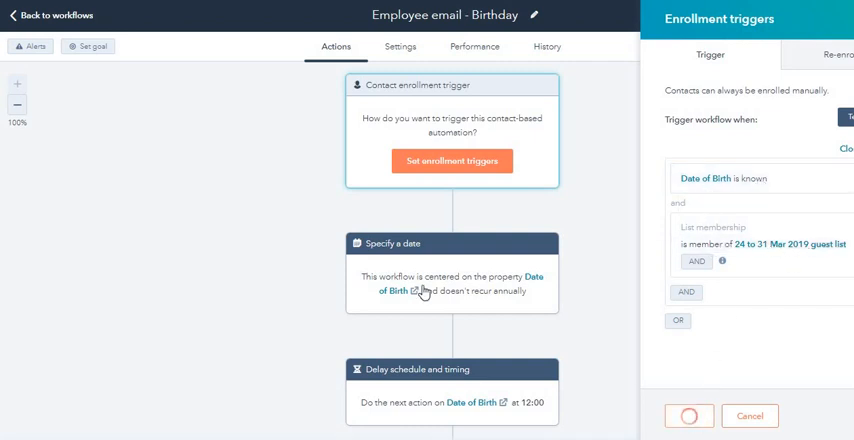
click(688, 415)
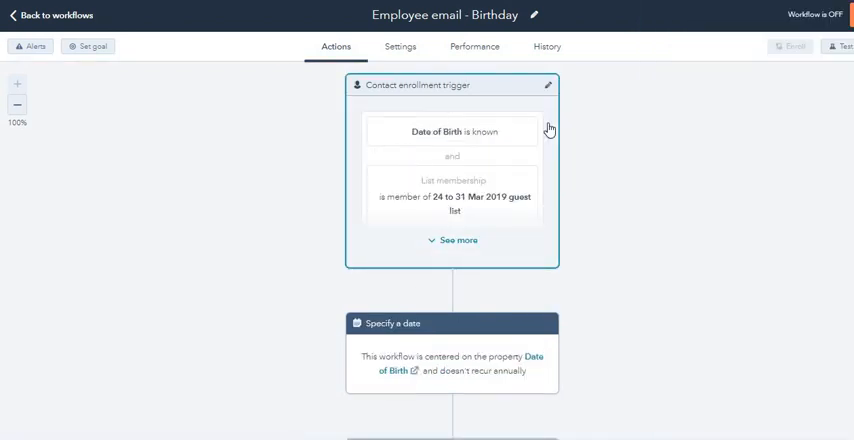
Step: Tick 'Recur annually' on the Date of Birth date step and save
scroll(down, 3)
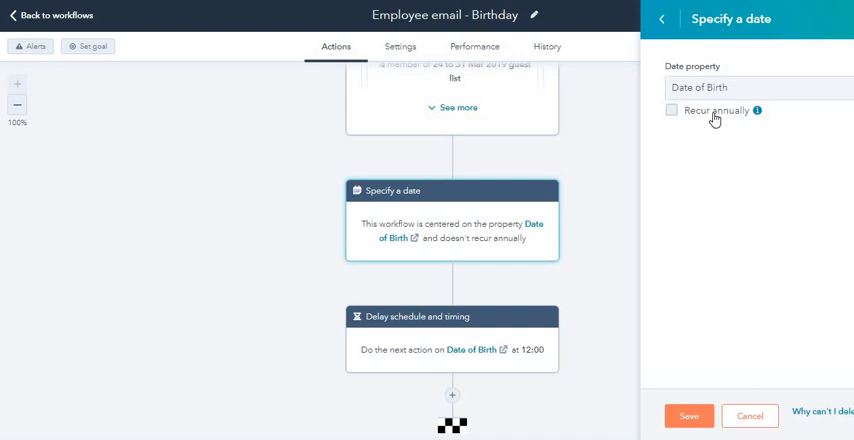
click(671, 110)
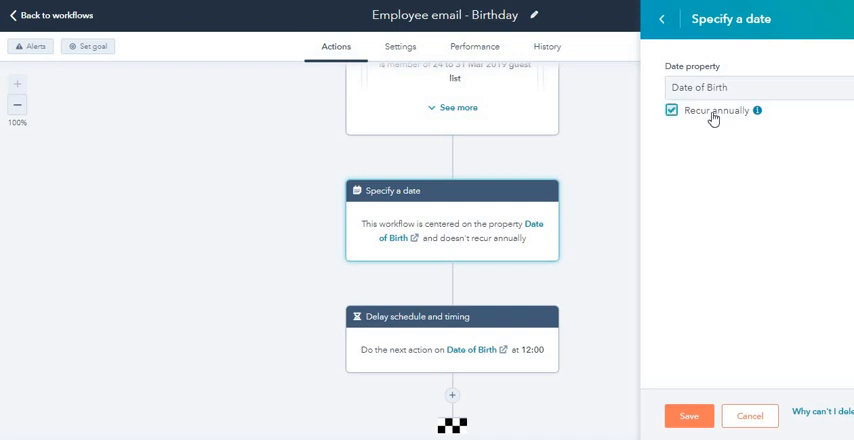
mouse_move(725, 90)
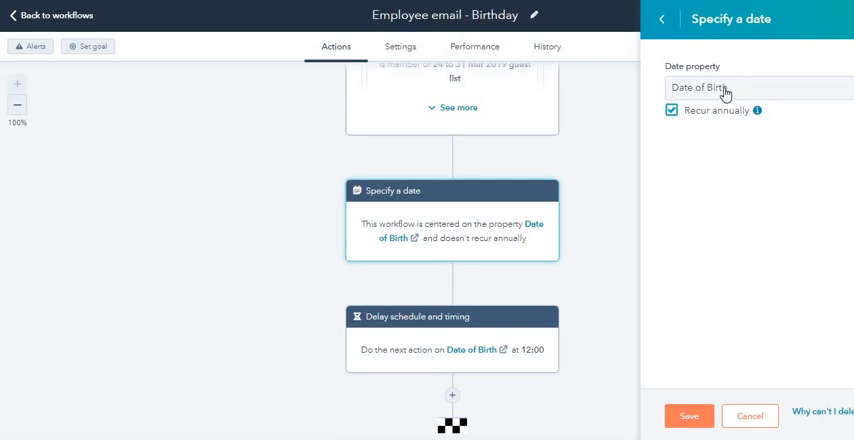
click(689, 415)
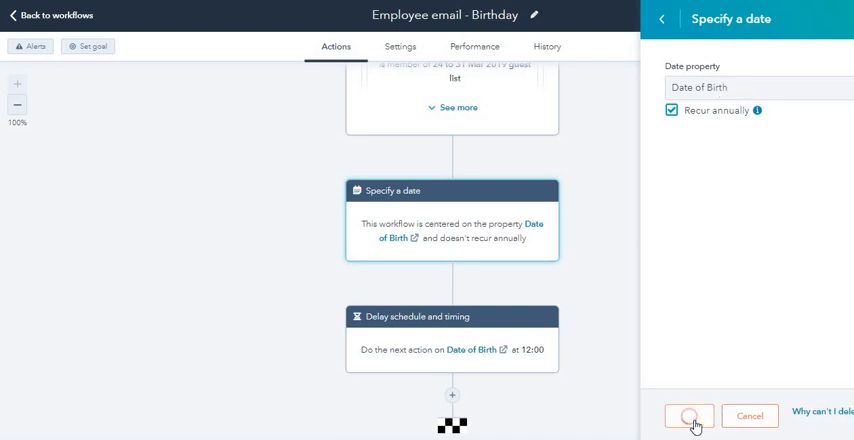
click(688, 416)
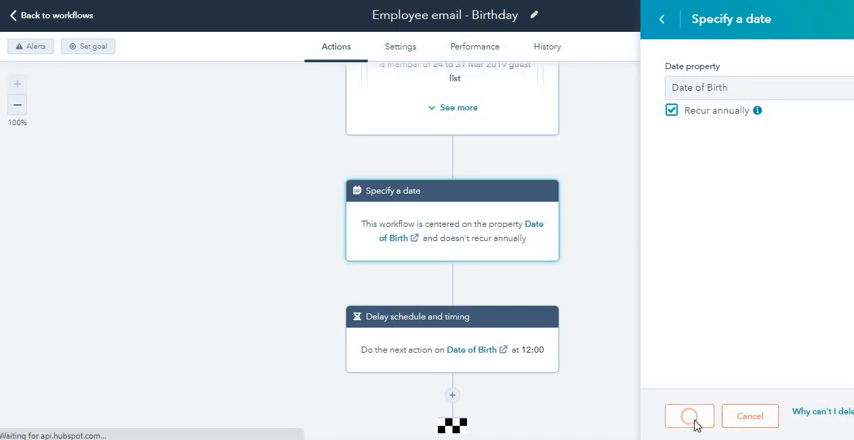
click(688, 415)
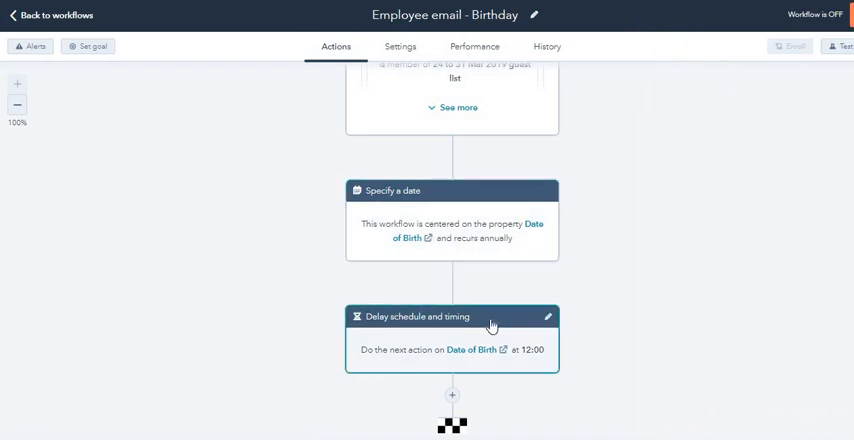
mouse_move(547, 317)
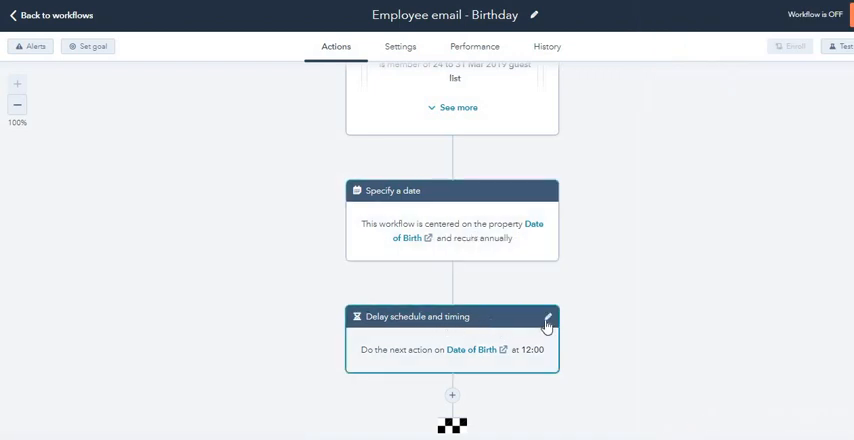
Step: Set the delay to execute on the Date of Birth at 09:30 and save
click(546, 321)
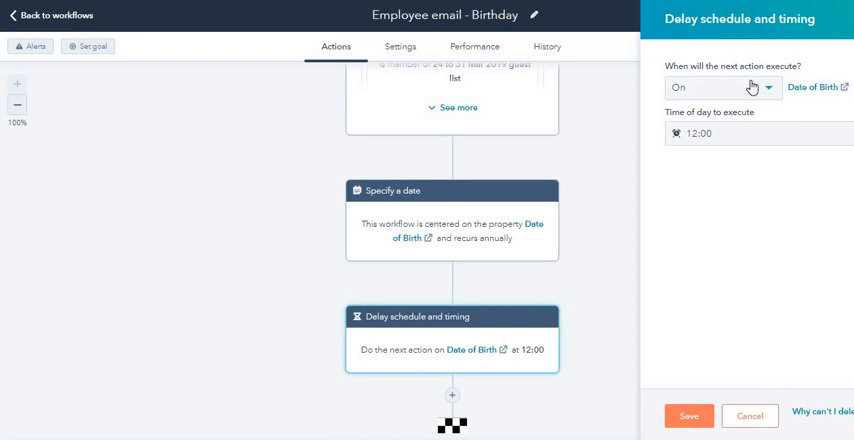
mouse_move(765, 92)
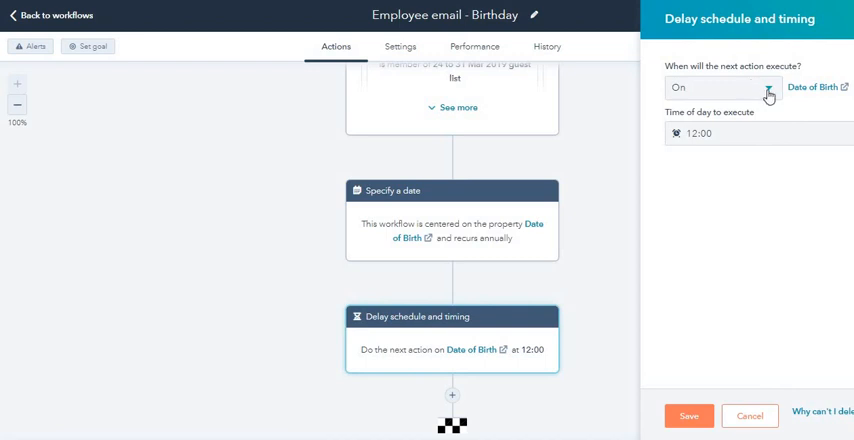
click(721, 87)
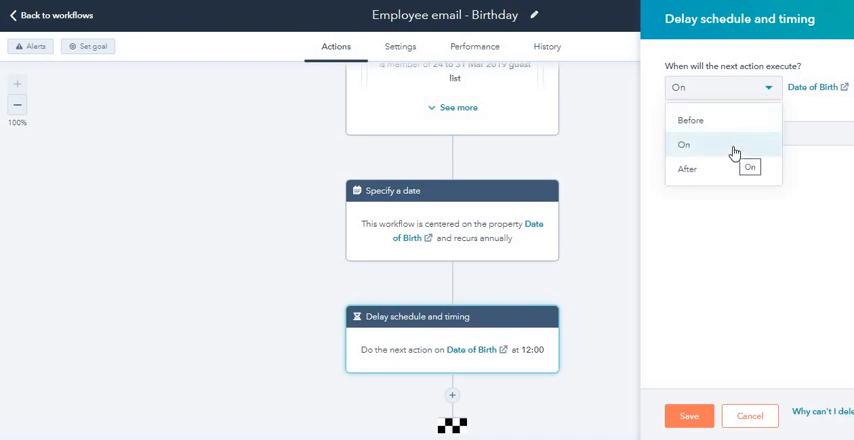
mouse_move(690, 120)
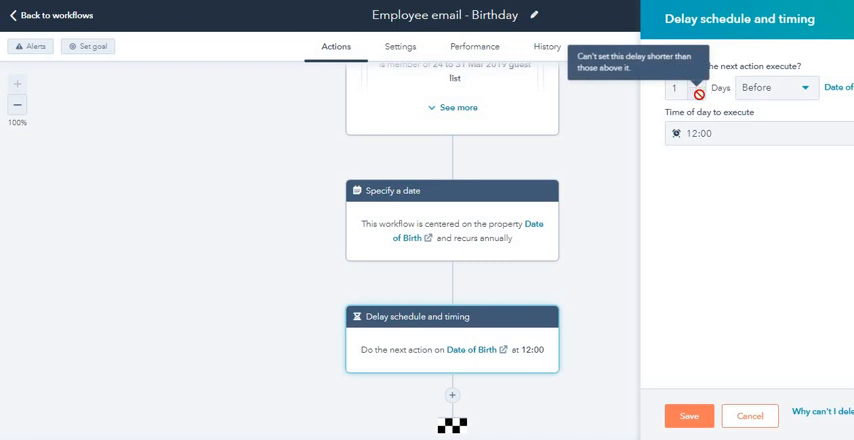
mouse_move(698, 87)
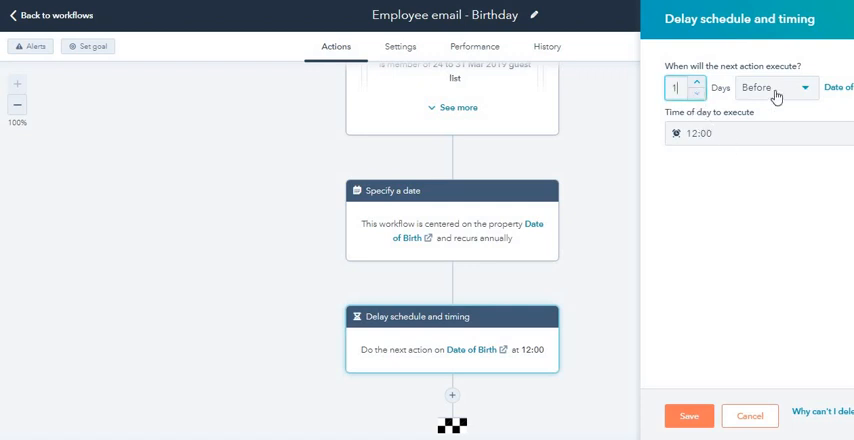
click(770, 87)
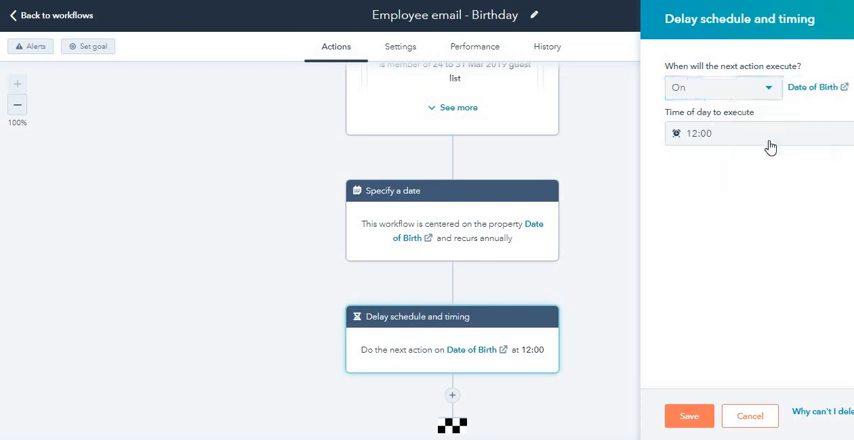
mouse_move(745, 137)
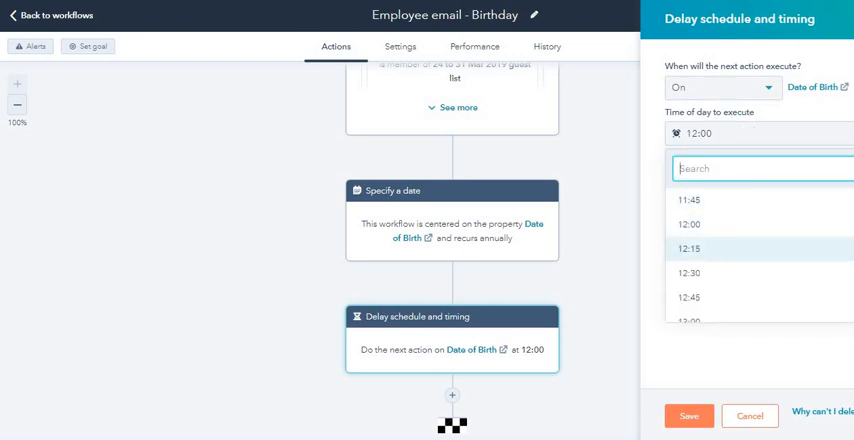
scroll(down, 3)
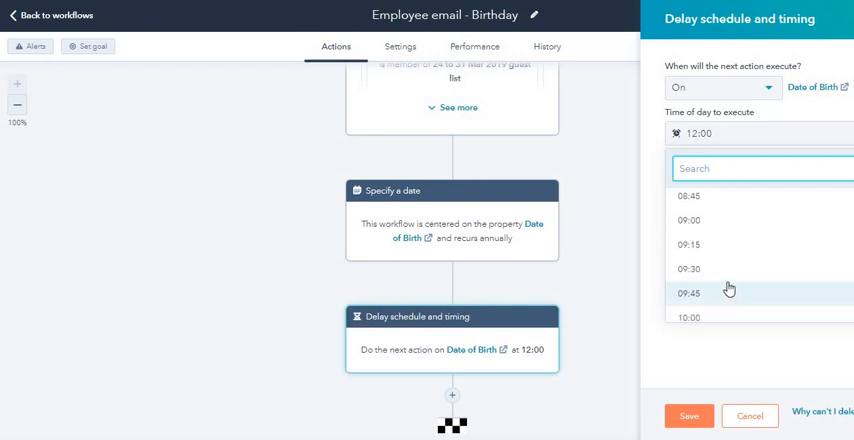
click(688, 268)
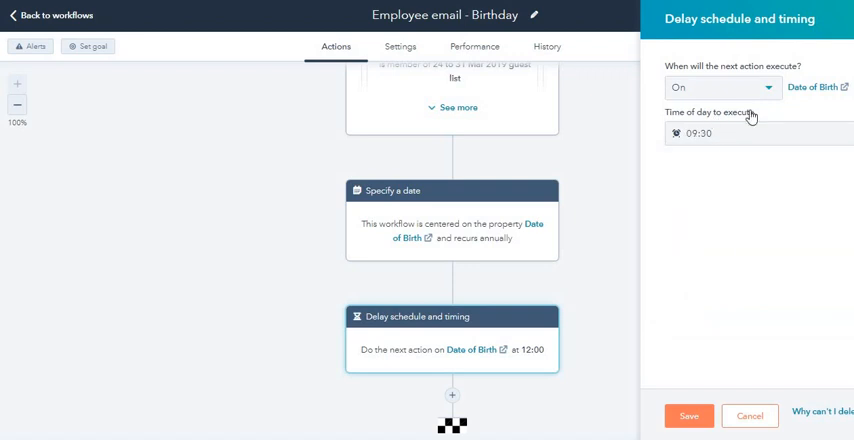
mouse_move(668, 378)
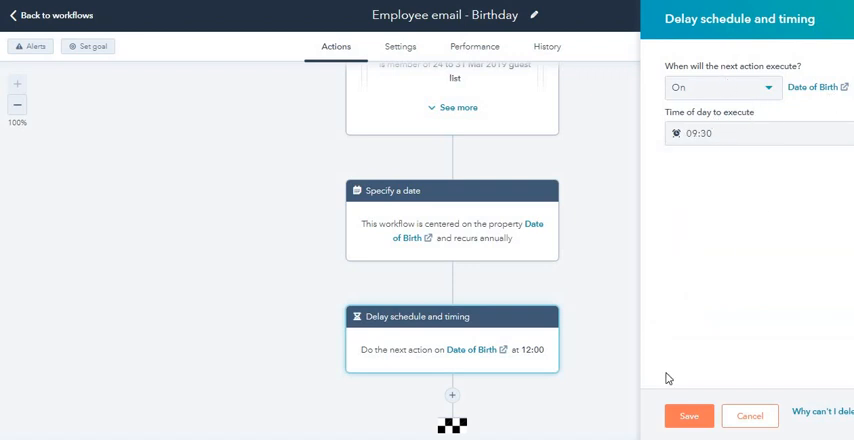
click(688, 416)
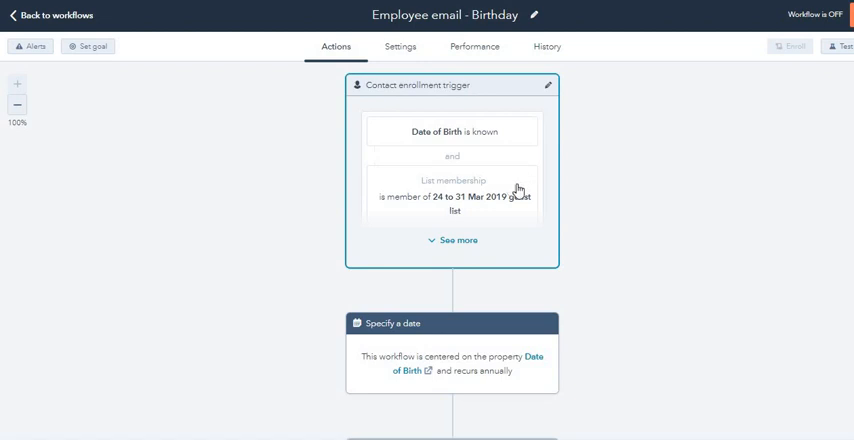
mouse_move(461, 145)
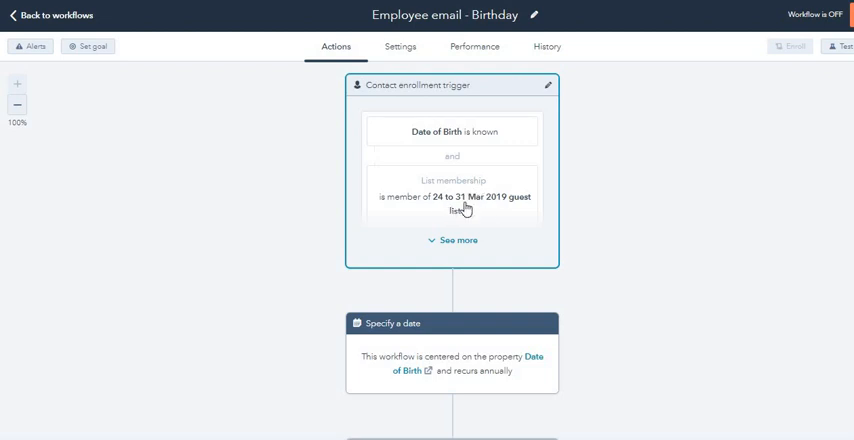
scroll(down, 3)
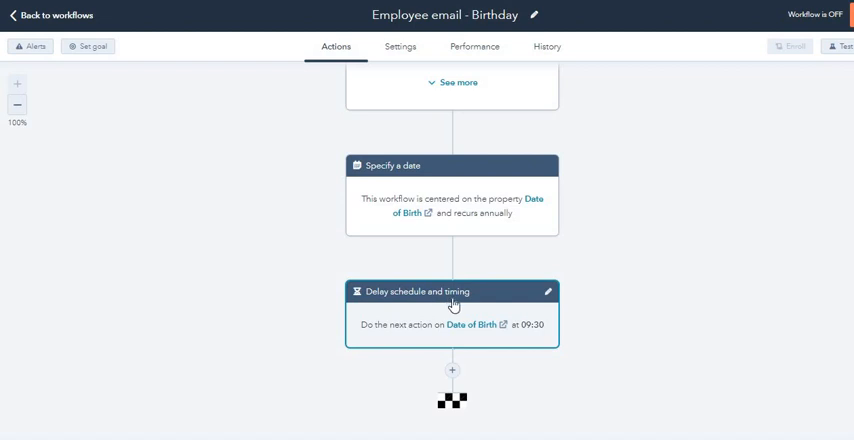
mouse_move(437, 337)
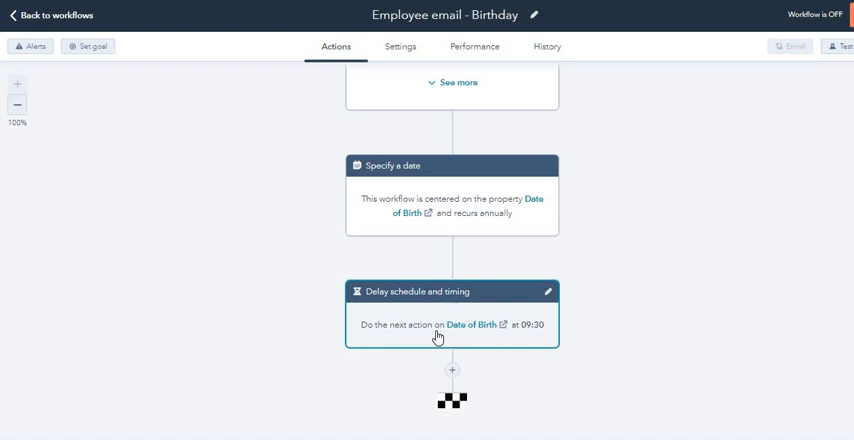
mouse_move(451, 373)
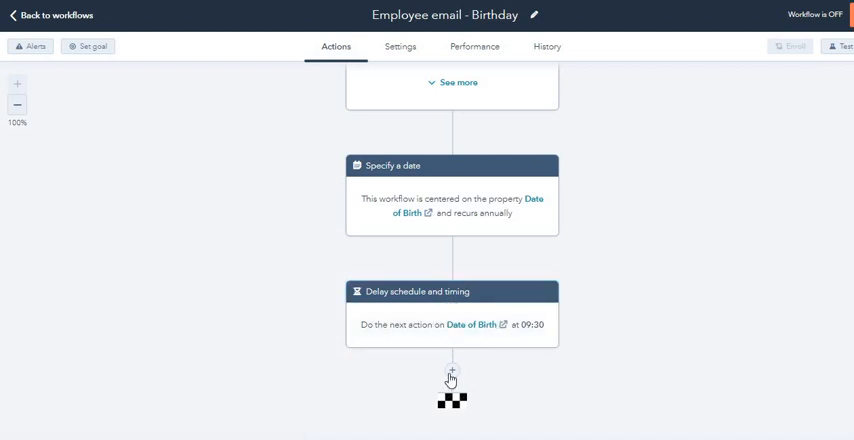
click(452, 378)
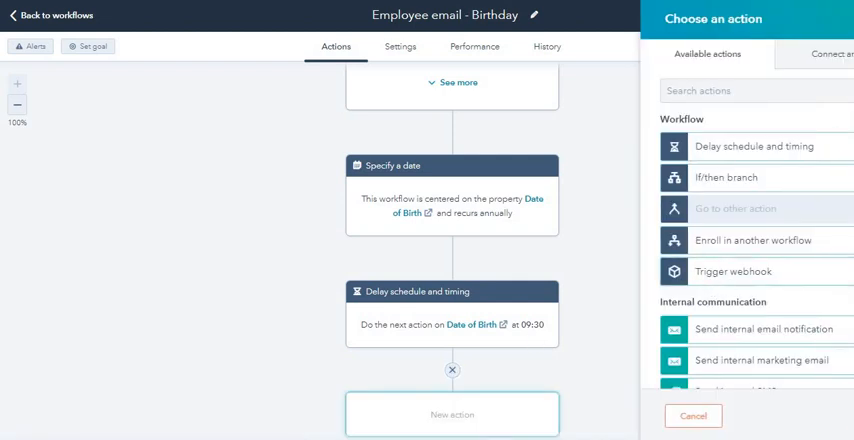
scroll(down, 3)
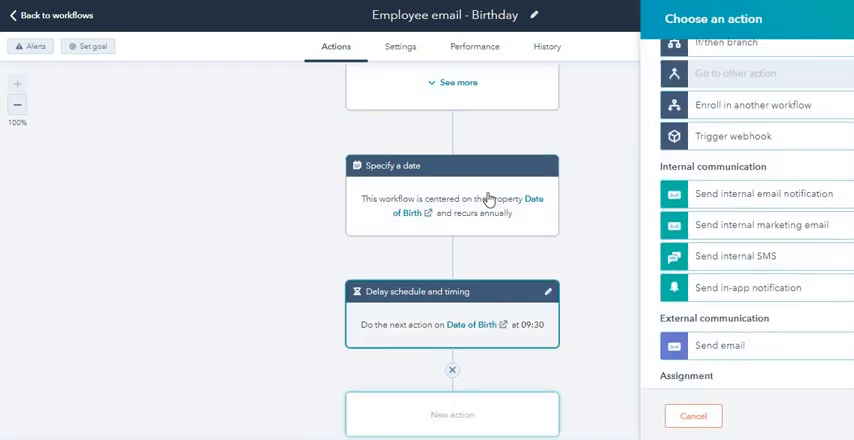
scroll(down, 3)
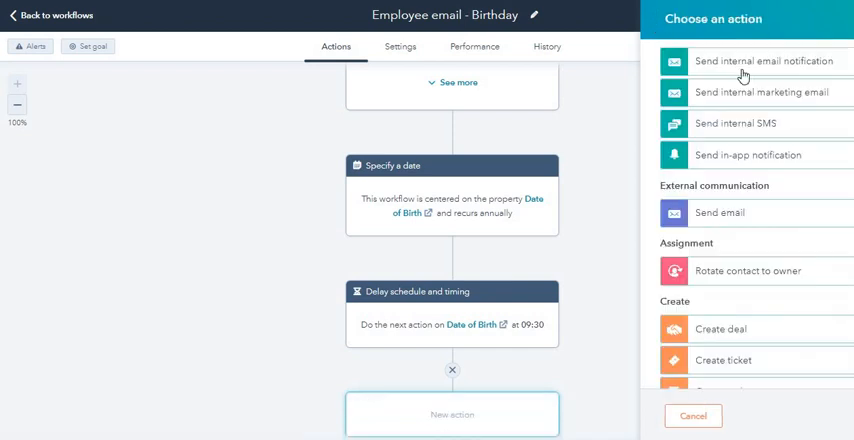
click(692, 416)
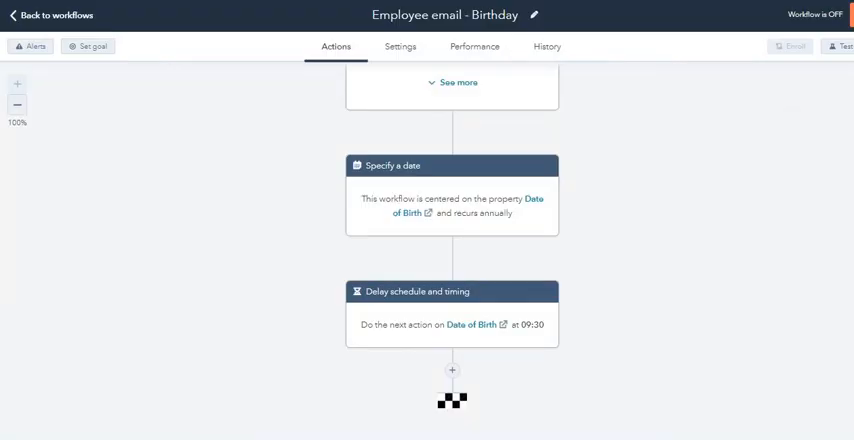
Step: Go to the marketing email list through the Marketing menu
right_click(820, 3)
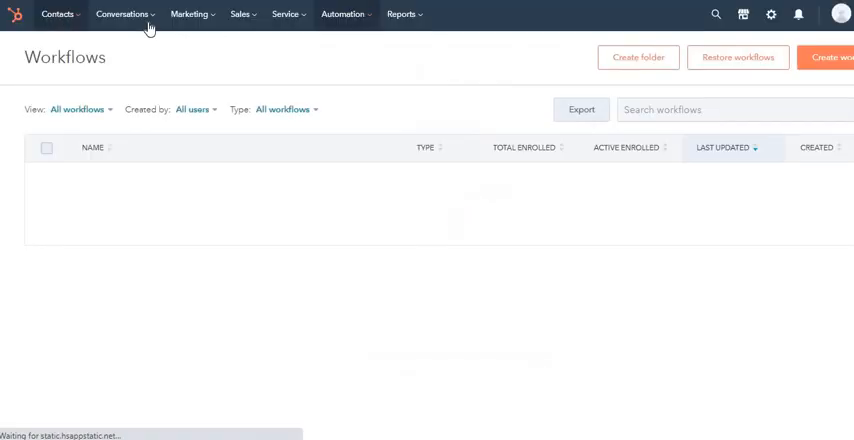
click(189, 14)
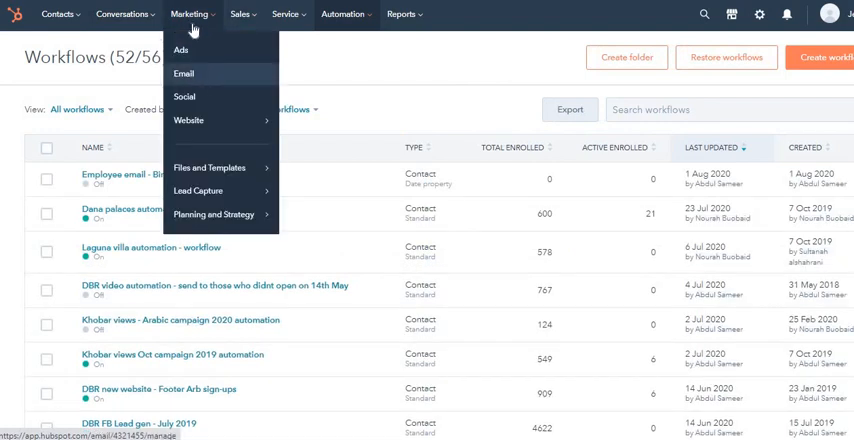
click(191, 15)
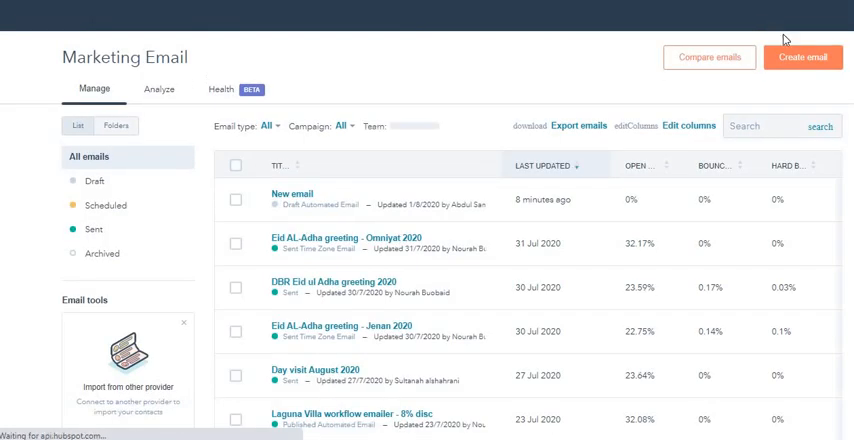
Step: Start a new email to bring up the email type choices
click(802, 57)
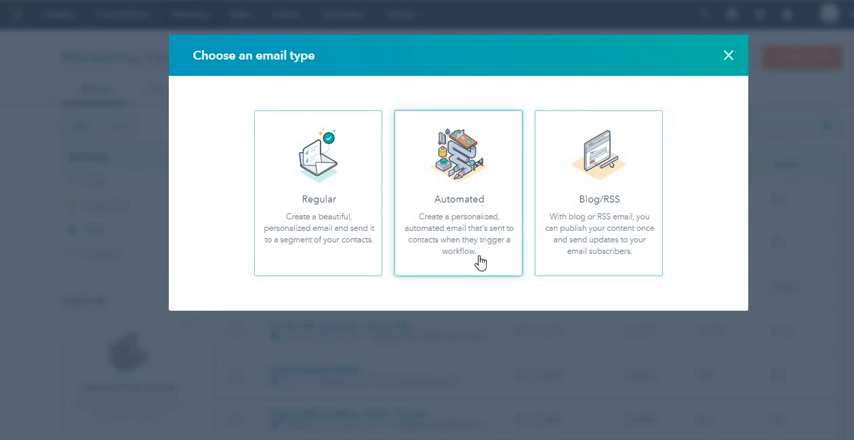
mouse_move(460, 228)
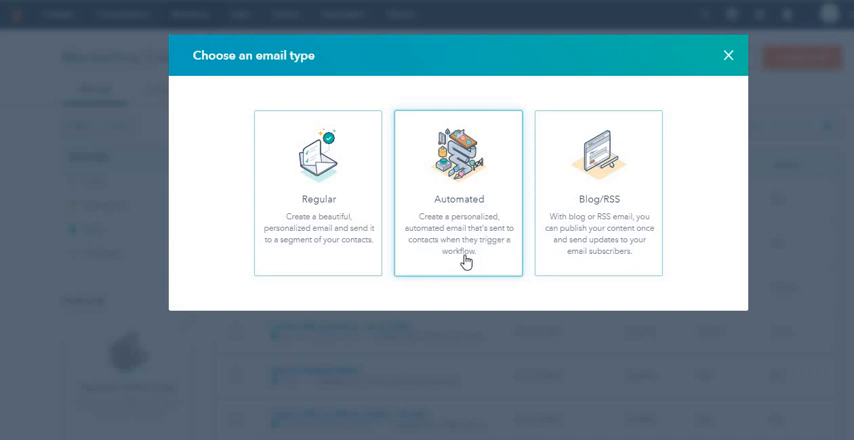
mouse_move(470, 258)
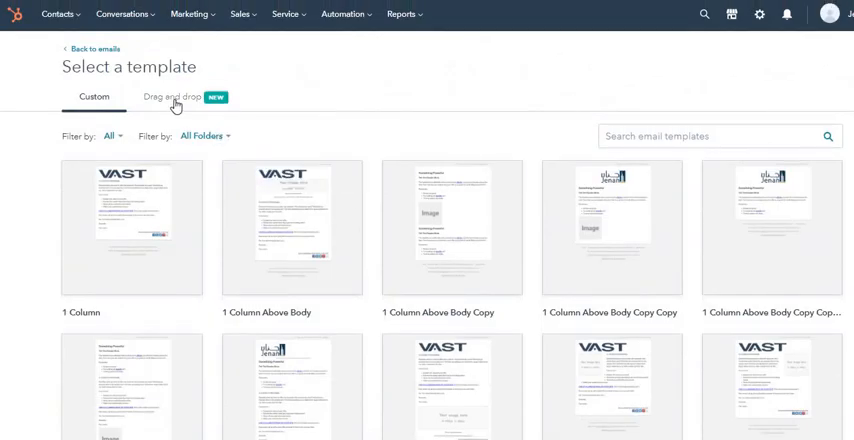
Step: Create a new email from the Birthday template under the drag-and-drop templates
click(171, 96)
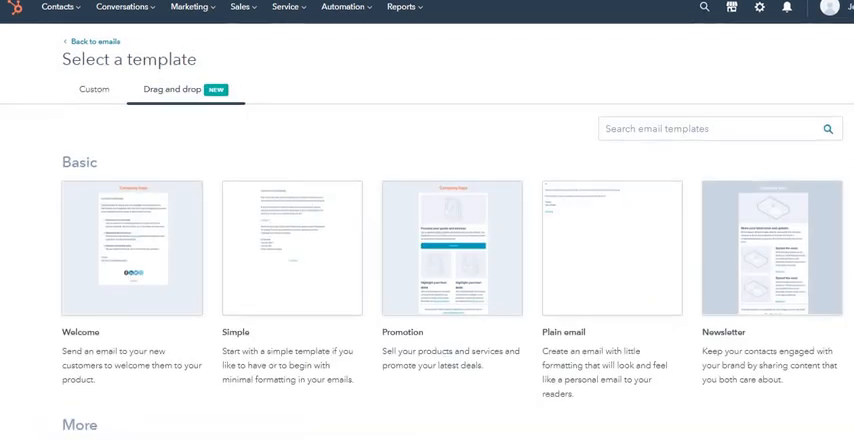
scroll(down, 3)
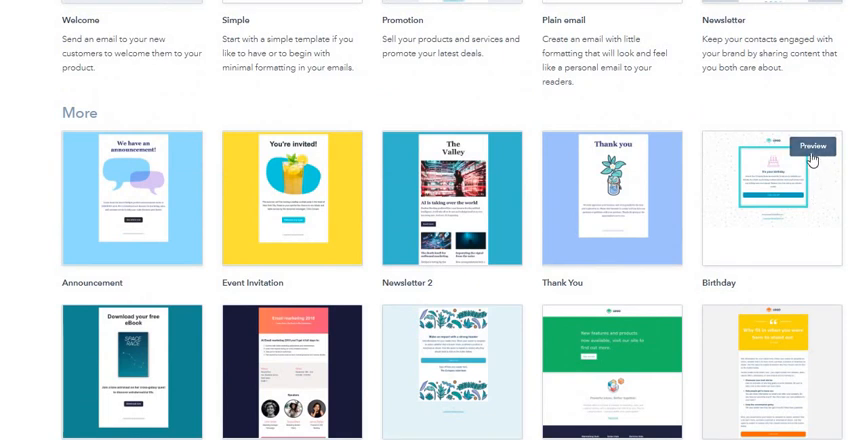
mouse_move(262, 306)
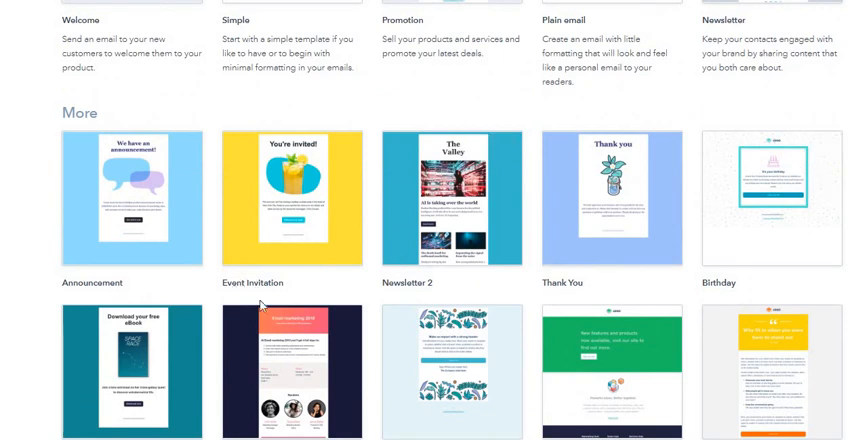
mouse_move(775, 192)
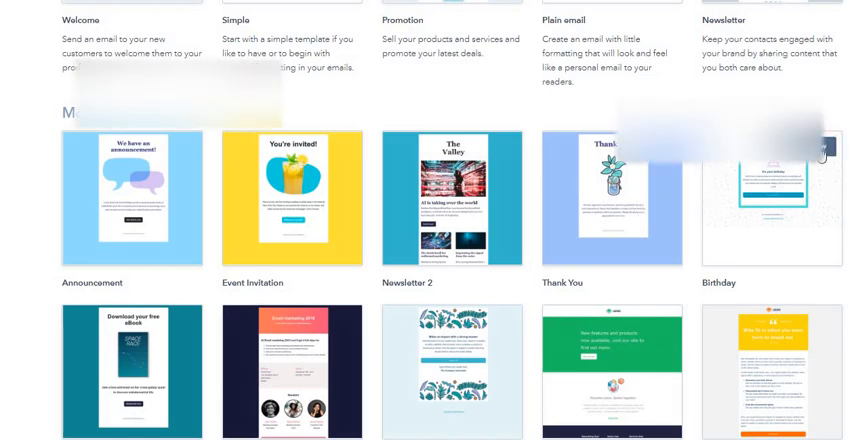
click(766, 200)
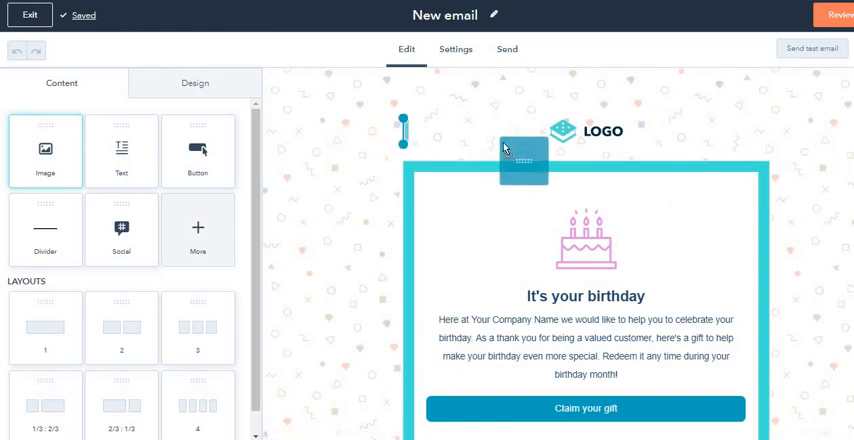
Step: Check the birthday email's Send options, then exit to the 'Employee email - Birthday' workflow
click(524, 160)
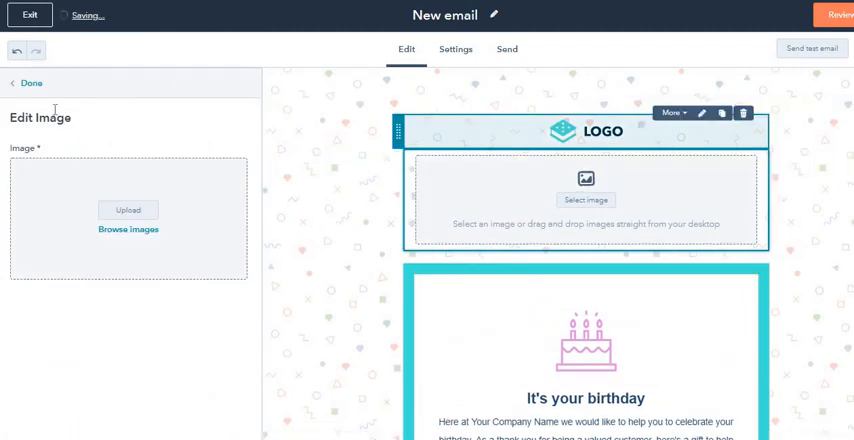
click(31, 82)
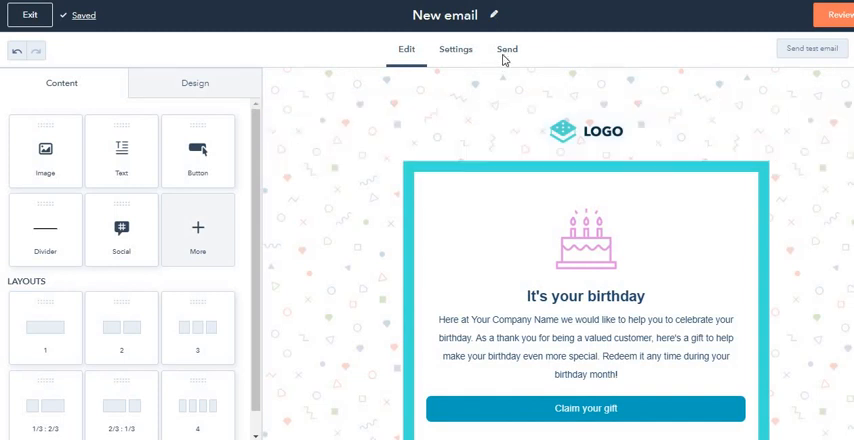
click(507, 48)
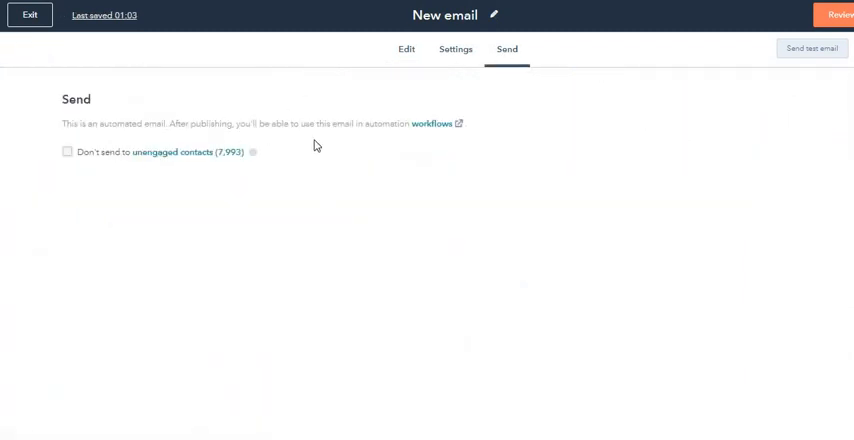
click(838, 14)
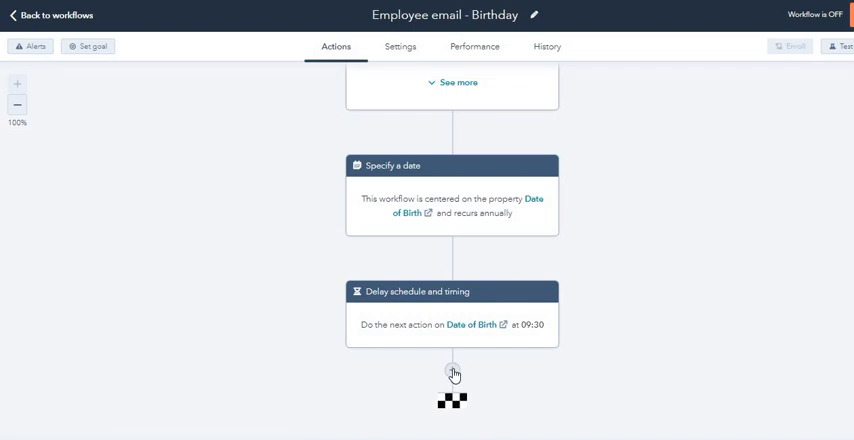
Step: Add and save a Send email action below the 09:30 delay
click(452, 372)
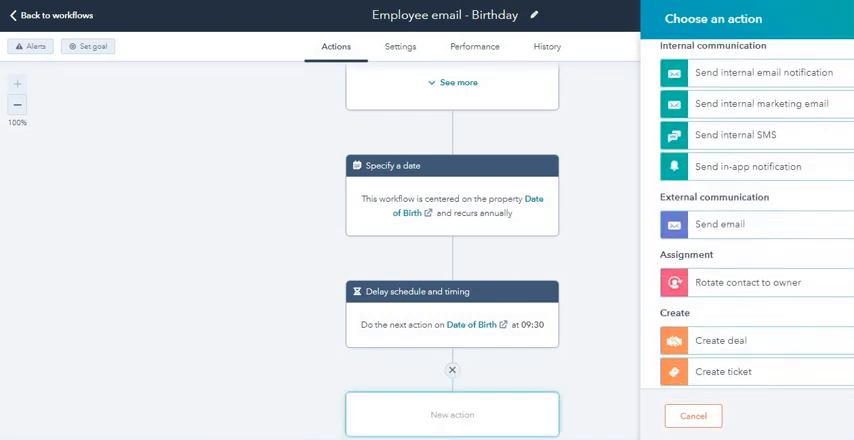
click(732, 224)
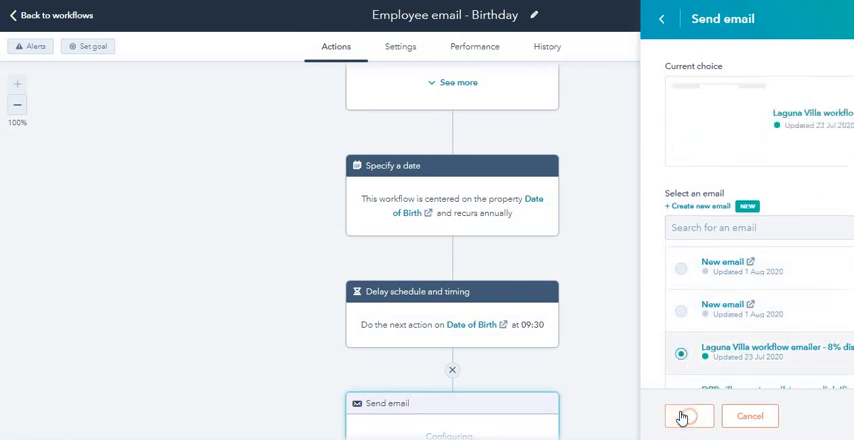
click(688, 416)
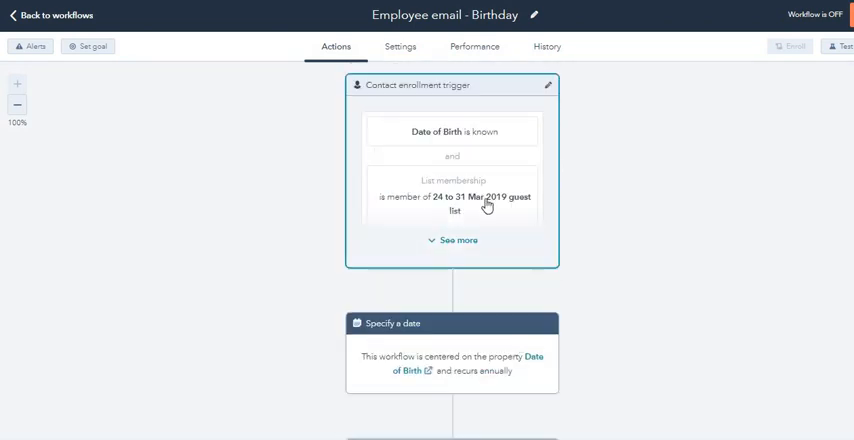
scroll(down, 3)
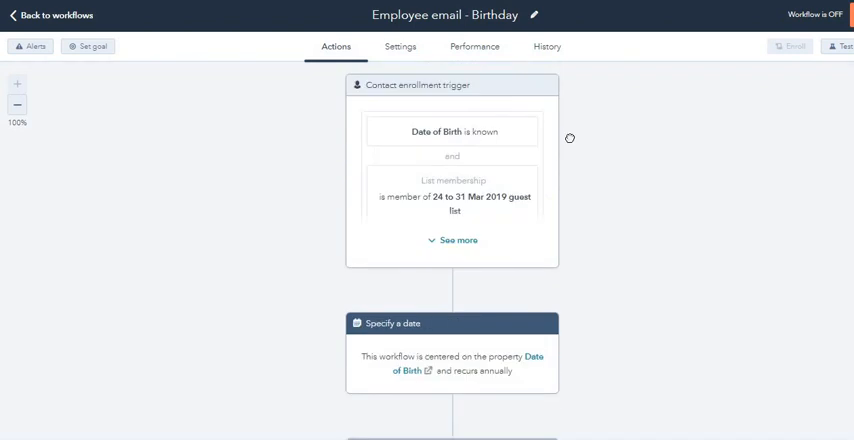
Step: Confirm in workflow Settings that actions execute any time, then start a description
click(400, 46)
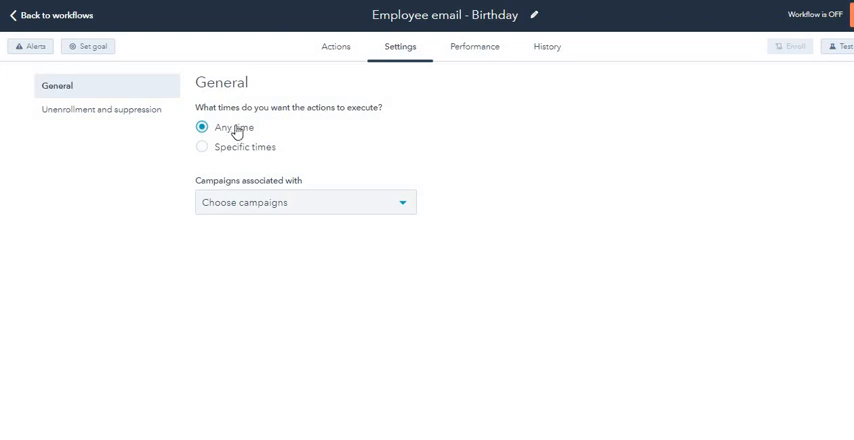
mouse_move(249, 131)
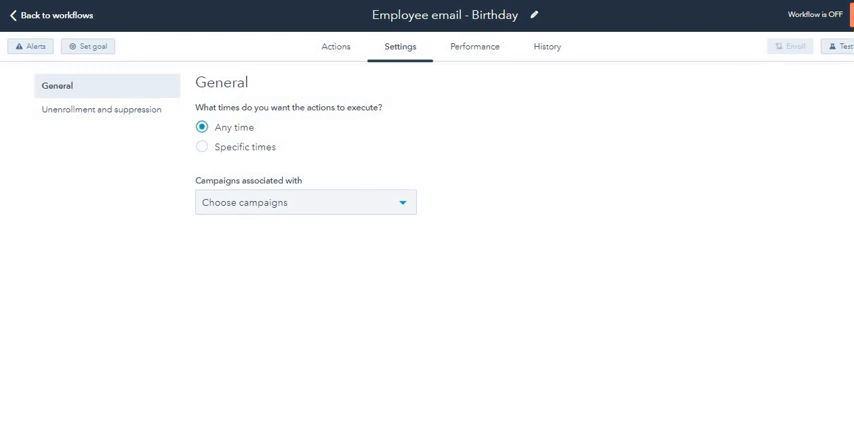
click(845, 46)
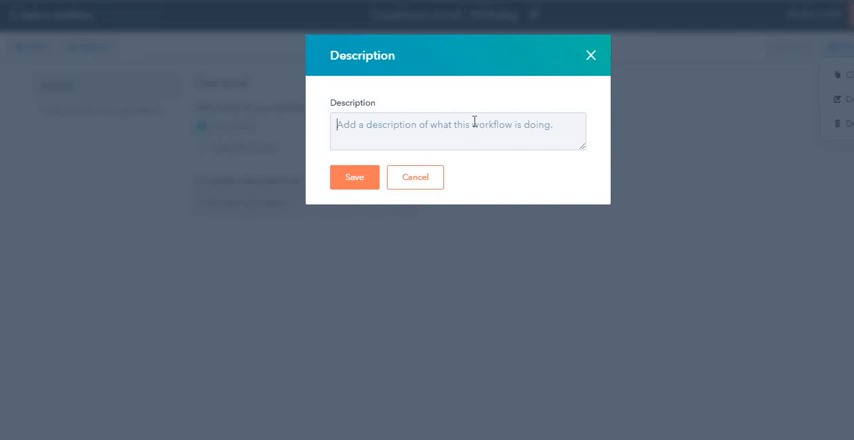
Step: Save the description 'This workflow is for company employees birthday. Its a recurring workflow'
text(This)
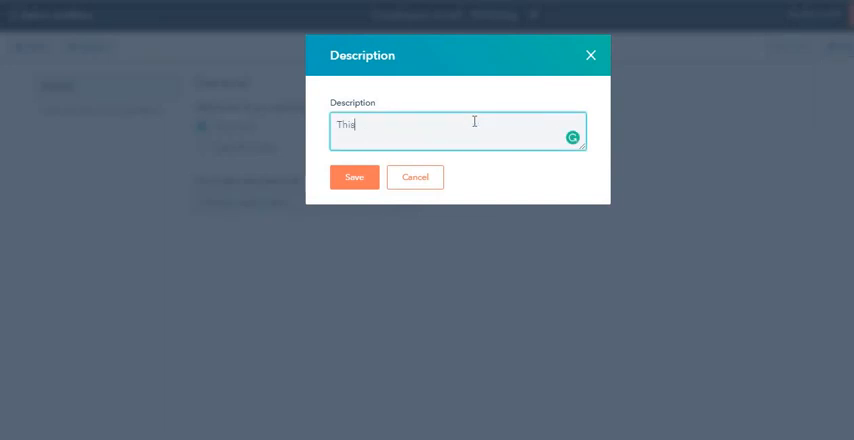
text(workflow)
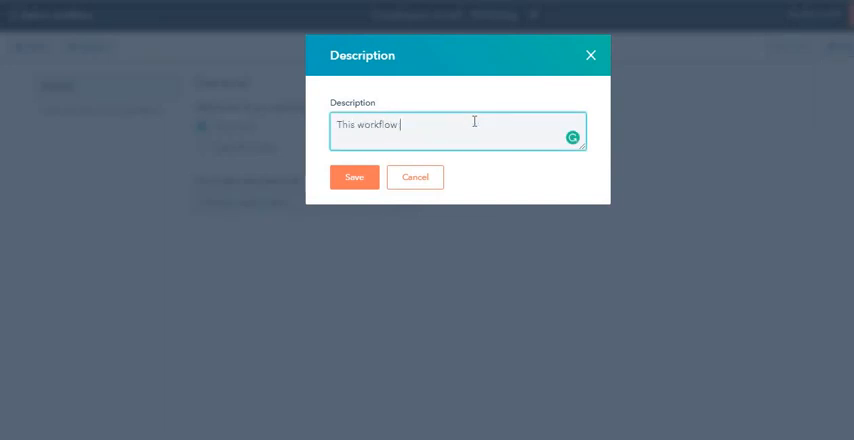
text(is for)
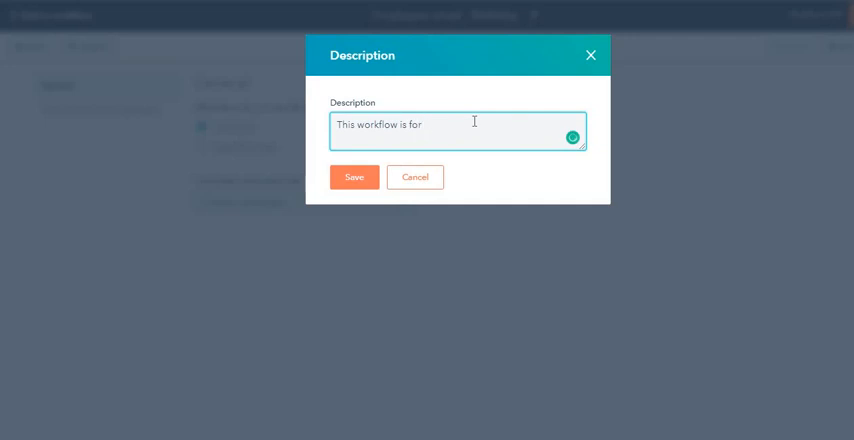
text(company)
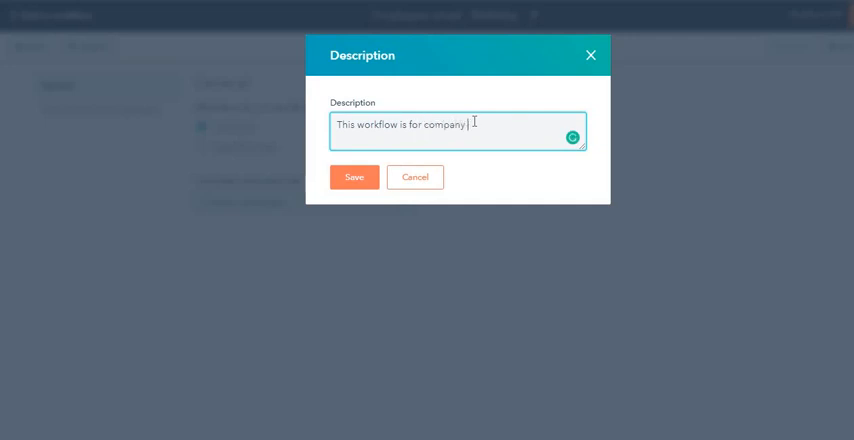
text(employees birthday)
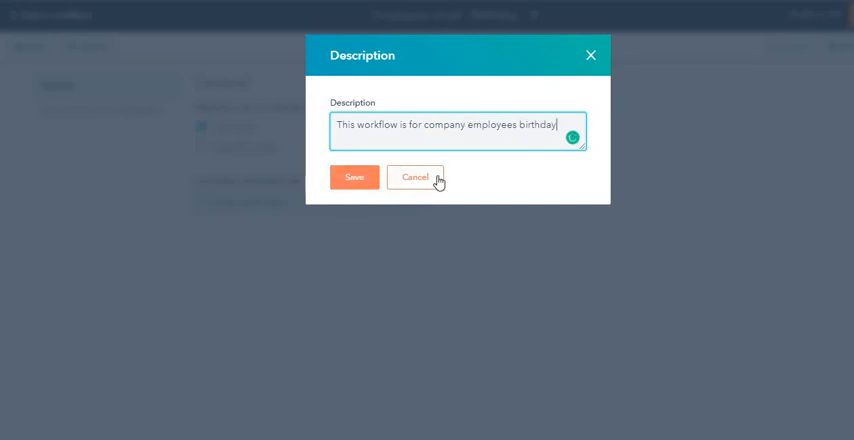
text(Its a recurring)
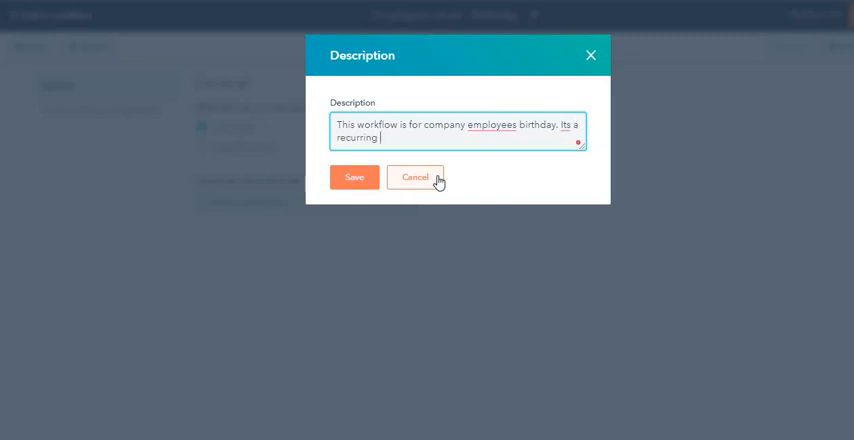
text(workflow)
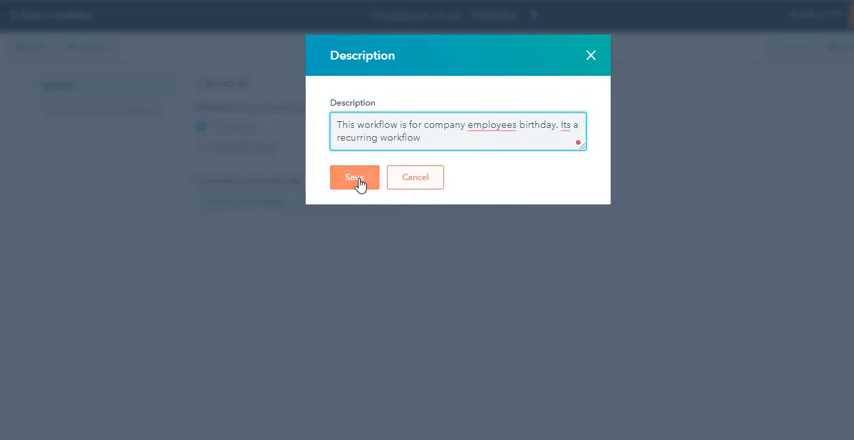
click(353, 177)
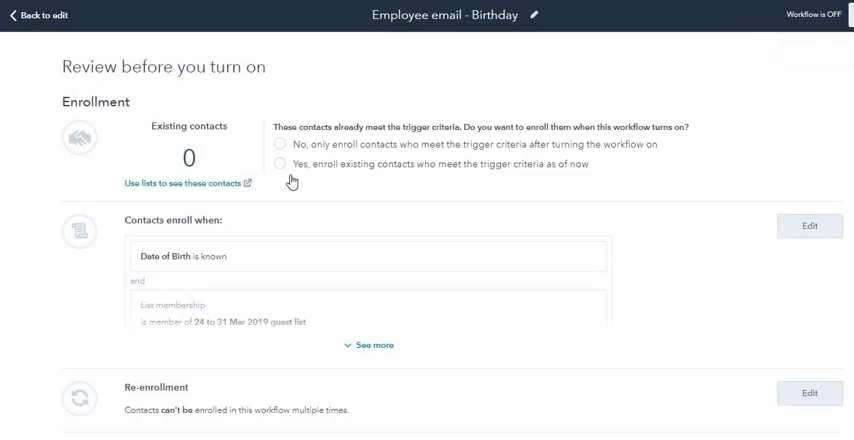
mouse_move(292, 182)
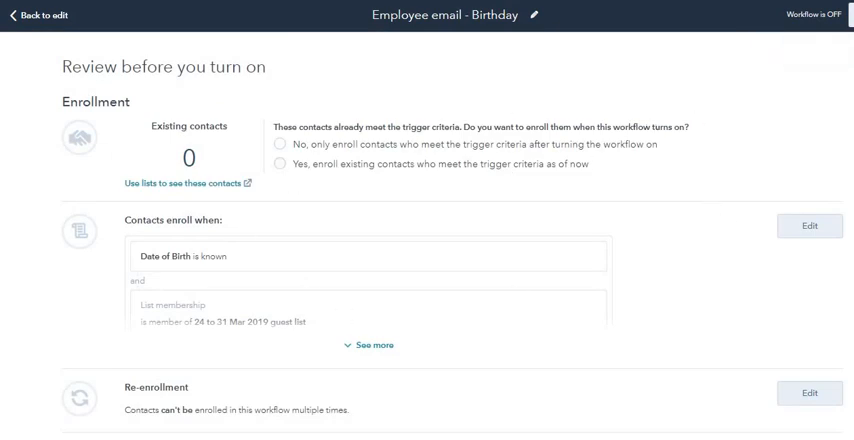
Step: Go back from the Review page to the Workflows list
click(40, 15)
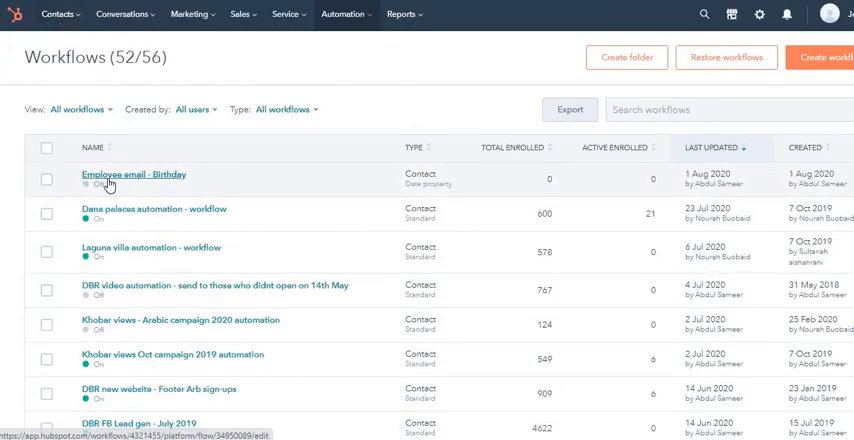
Step: Open 'Employee email - Birthday' from the top of the Workflows table
click(133, 174)
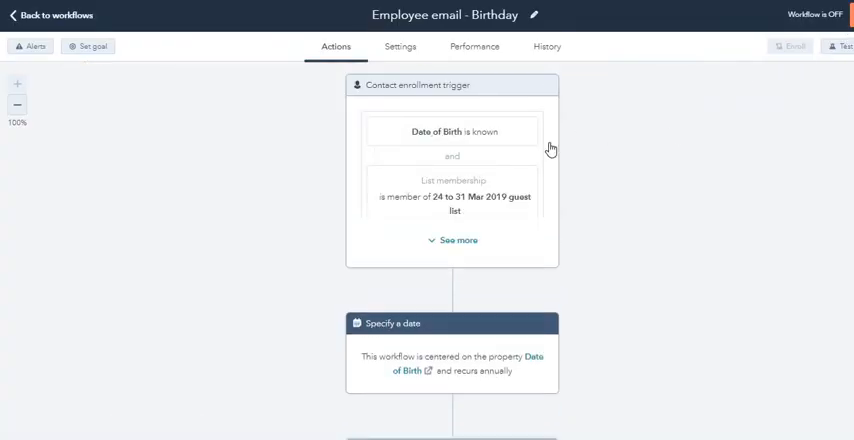
mouse_move(263, 231)
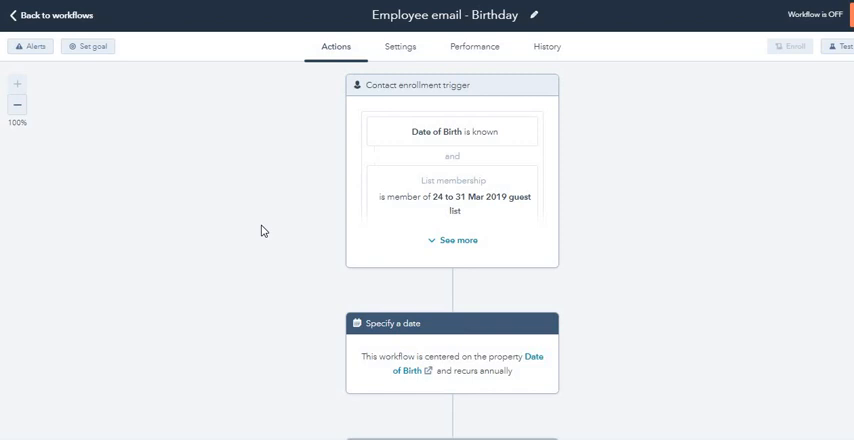
mouse_move(427, 30)
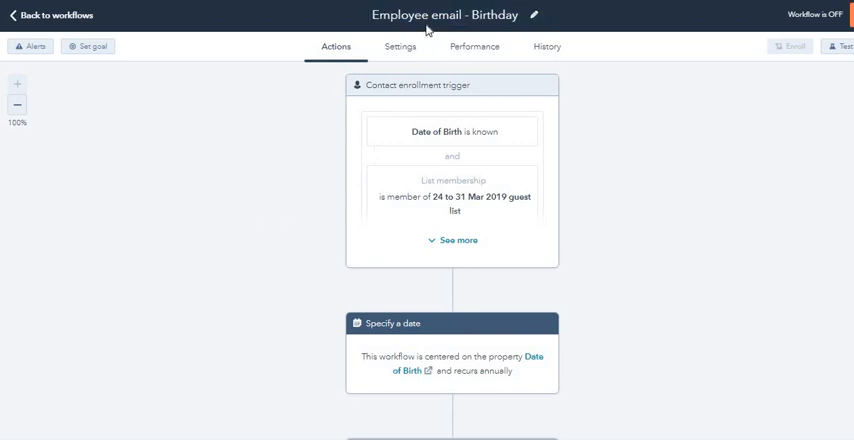